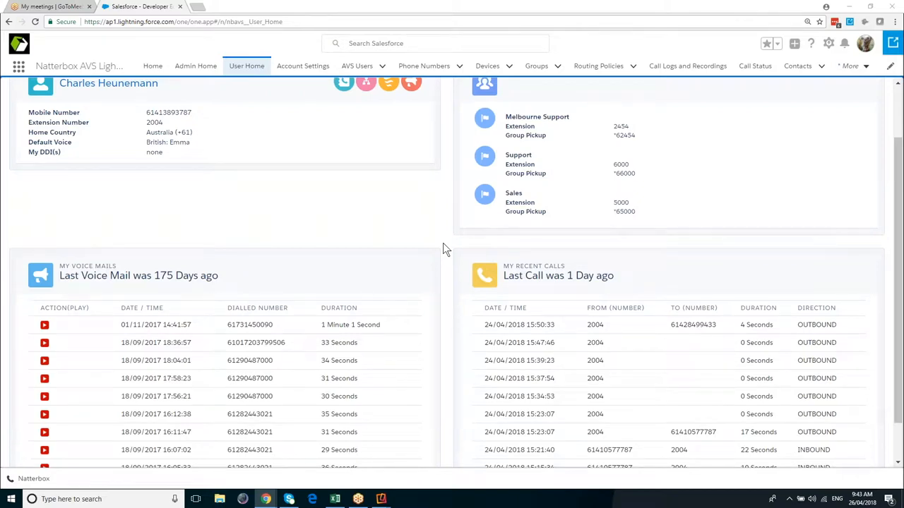
{"action": "mouse_move", "coordinate": [443, 251]}
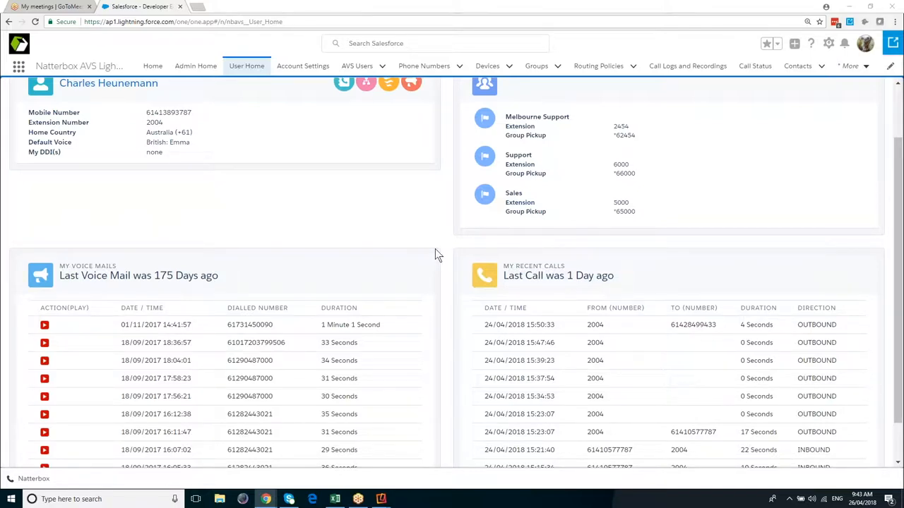
Start the Natterbox web phone from the utility bar softphone panel
{"action": "scroll", "scroll_direction": "down", "scroll_amount": 3}
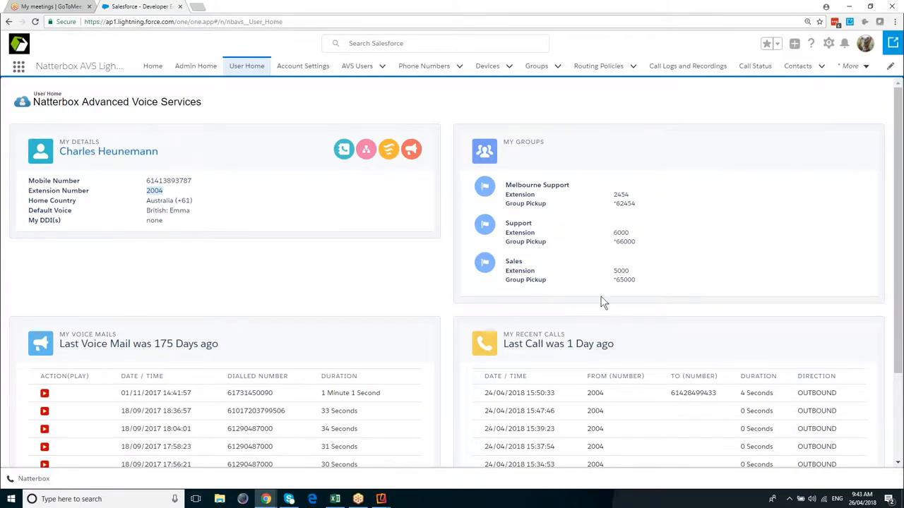
{"action": "mouse_move", "coordinate": [663, 171]}
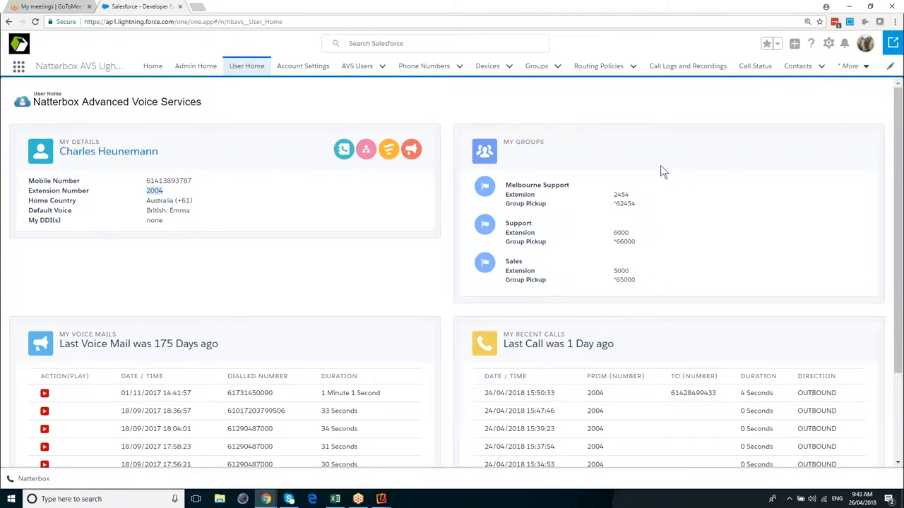
{"action": "scroll", "scroll_direction": "down", "scroll_amount": 3}
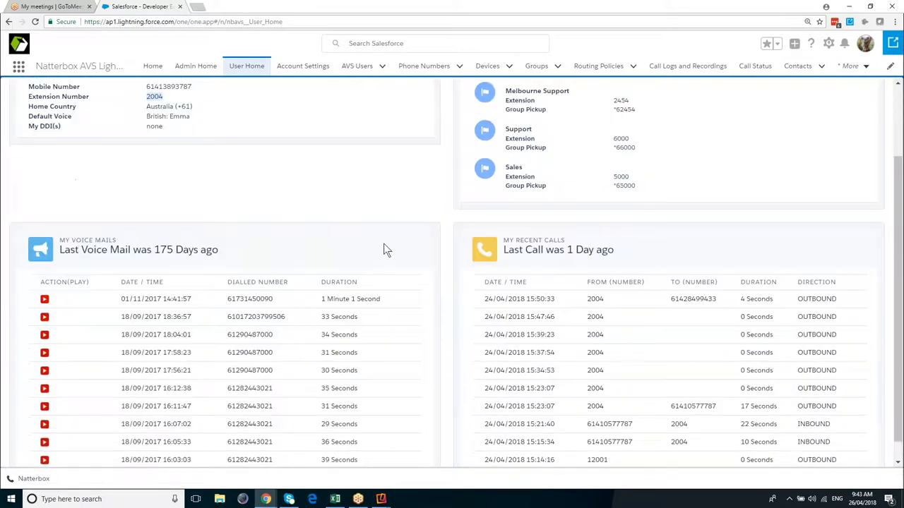
{"action": "scroll", "scroll_direction": "down", "scroll_amount": 3}
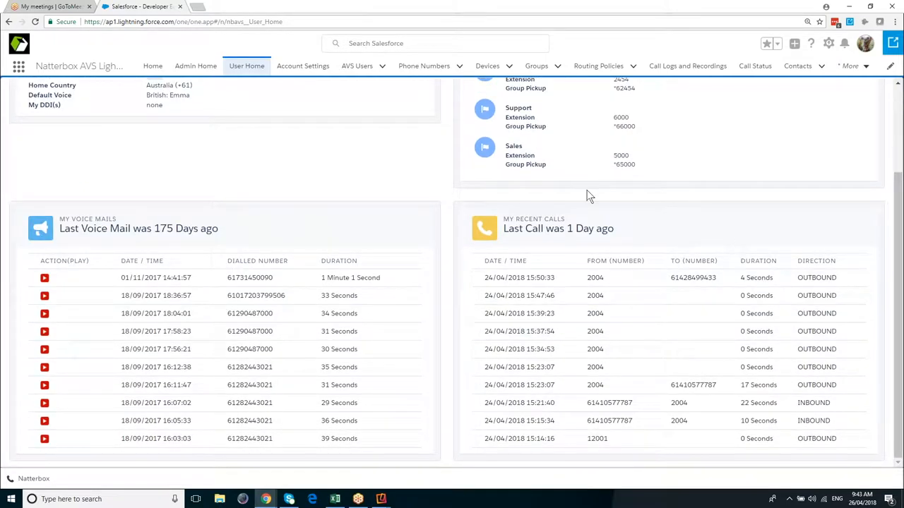
{"action": "mouse_move", "coordinate": [327, 249]}
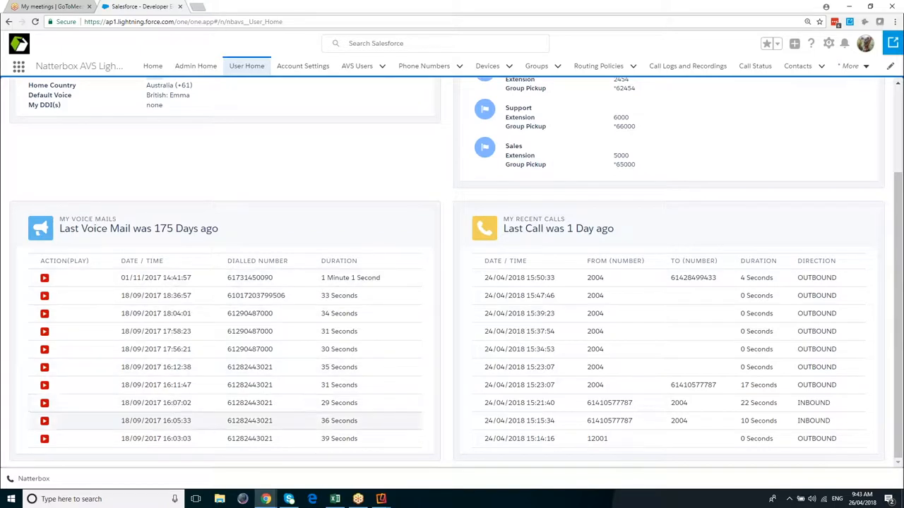
{"action": "mouse_move", "coordinate": [362, 349]}
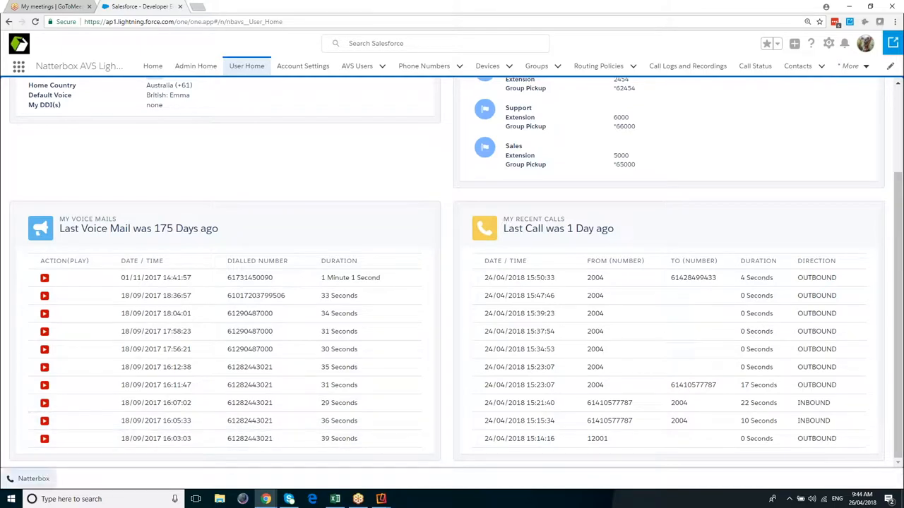
{"action": "left_click", "coordinate": [33, 478]}
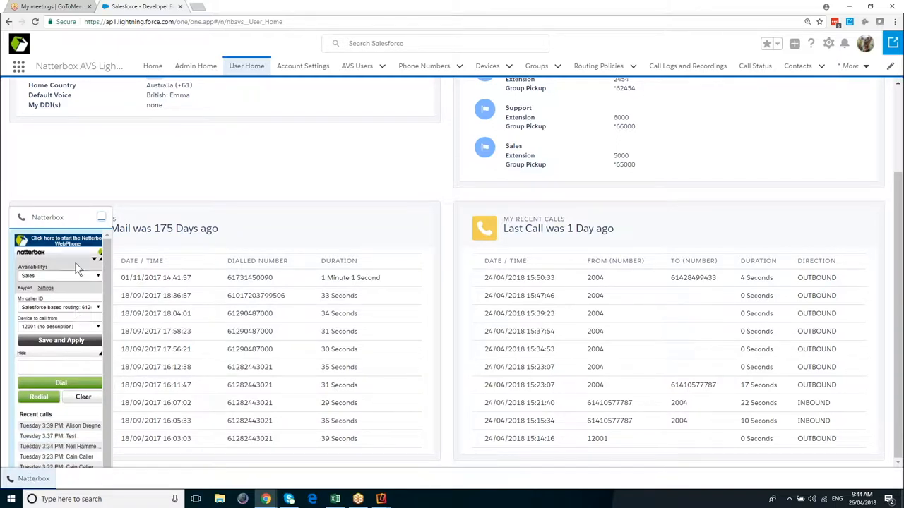
{"action": "left_click", "coordinate": [67, 240]}
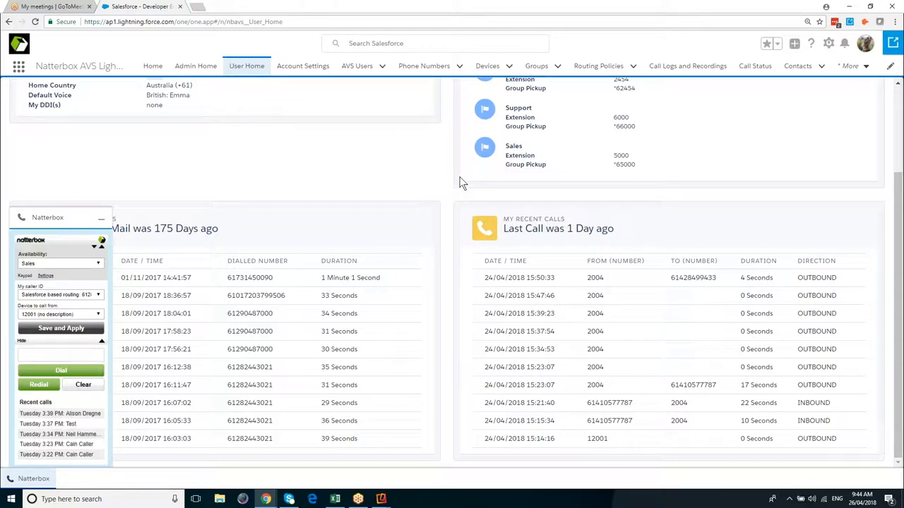
{"action": "mouse_move", "coordinate": [134, 226]}
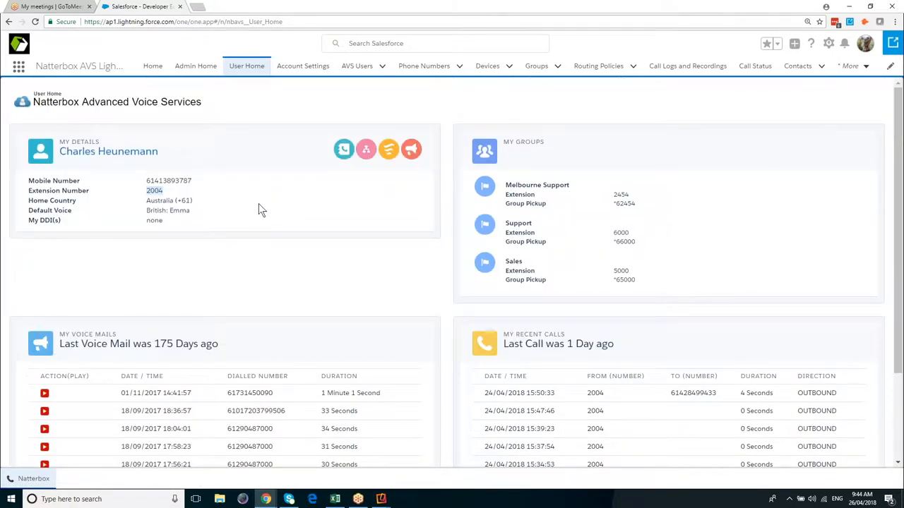
{"action": "mouse_move", "coordinate": [254, 225]}
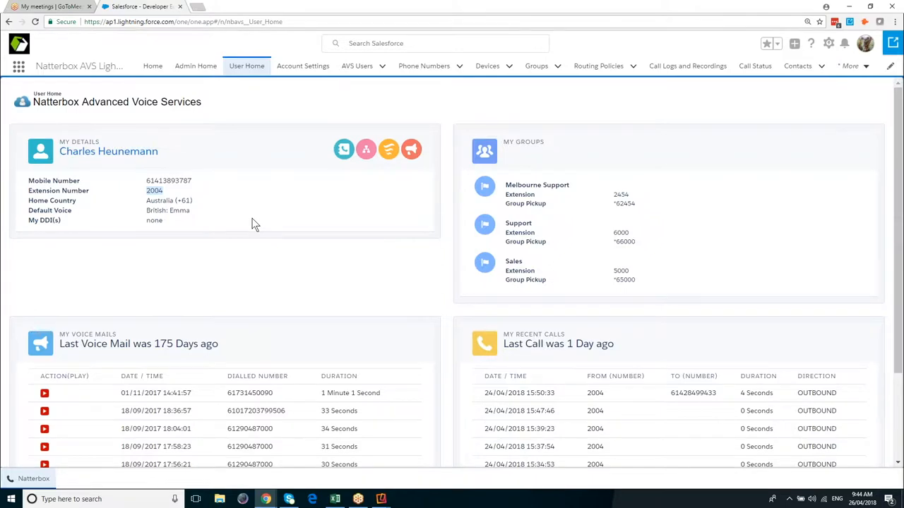
{"action": "mouse_move", "coordinate": [345, 373]}
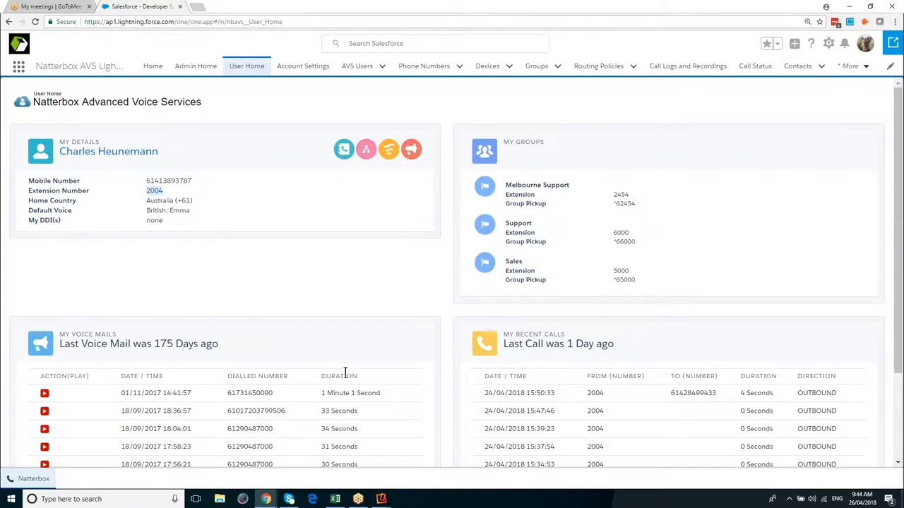
{"action": "mouse_move", "coordinate": [345, 375]}
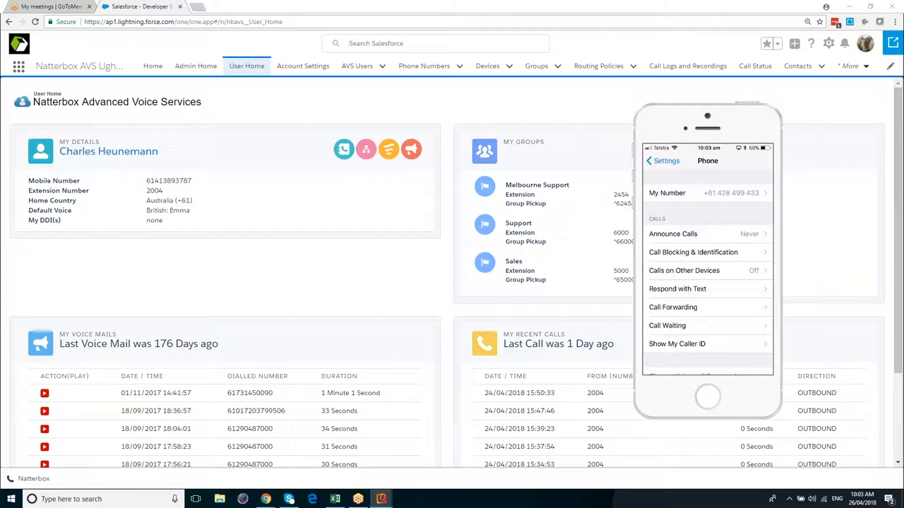
{"action": "left_click", "coordinate": [434, 43]}
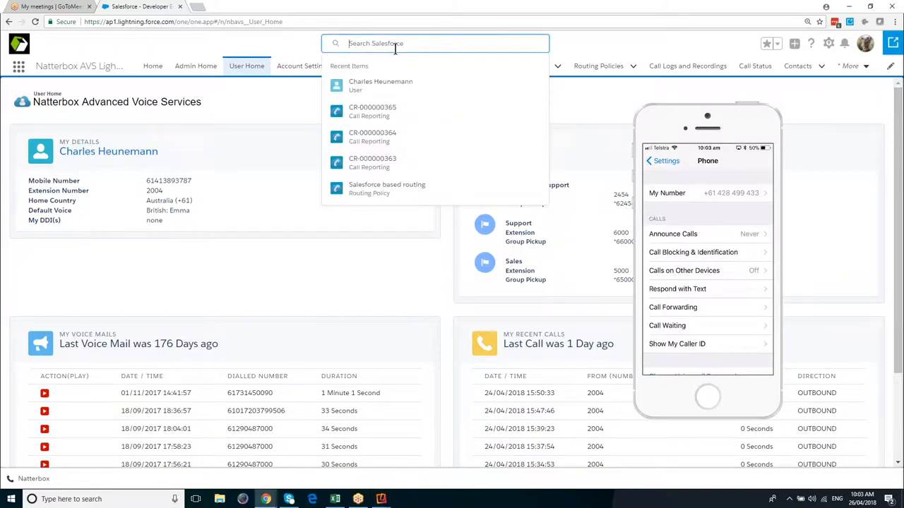
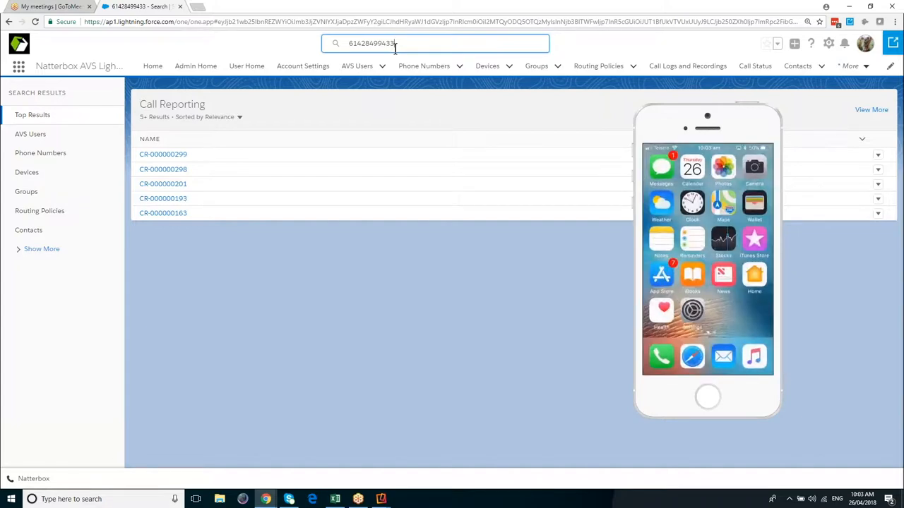
{"action": "left_click", "coordinate": [247, 66]}
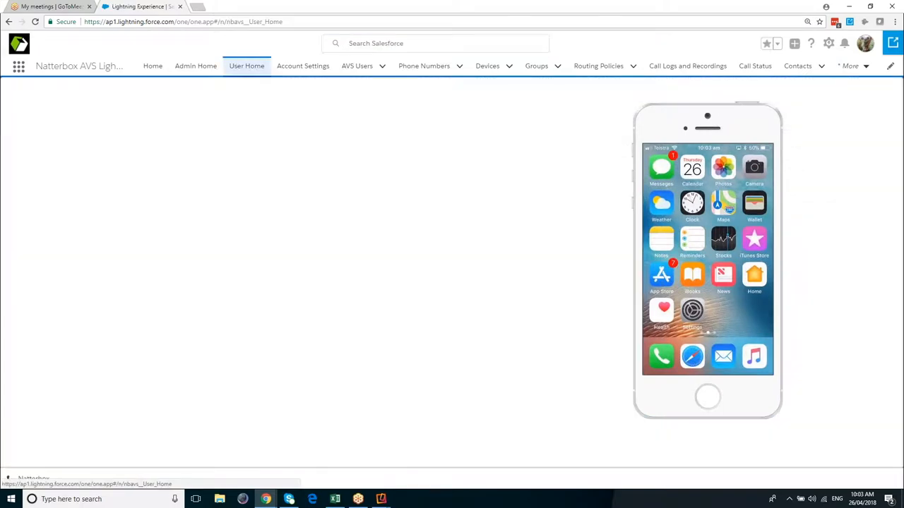
{"action": "left_click", "coordinate": [660, 356]}
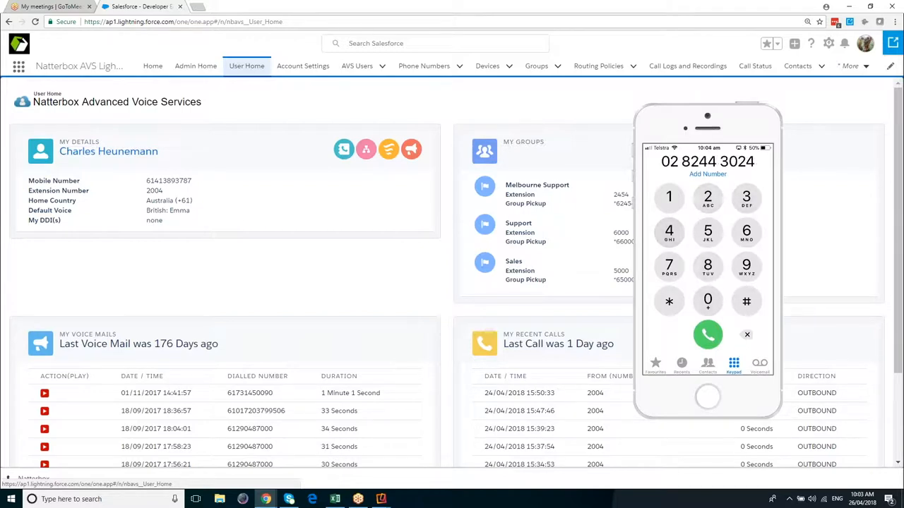
{"action": "left_click", "coordinate": [707, 335]}
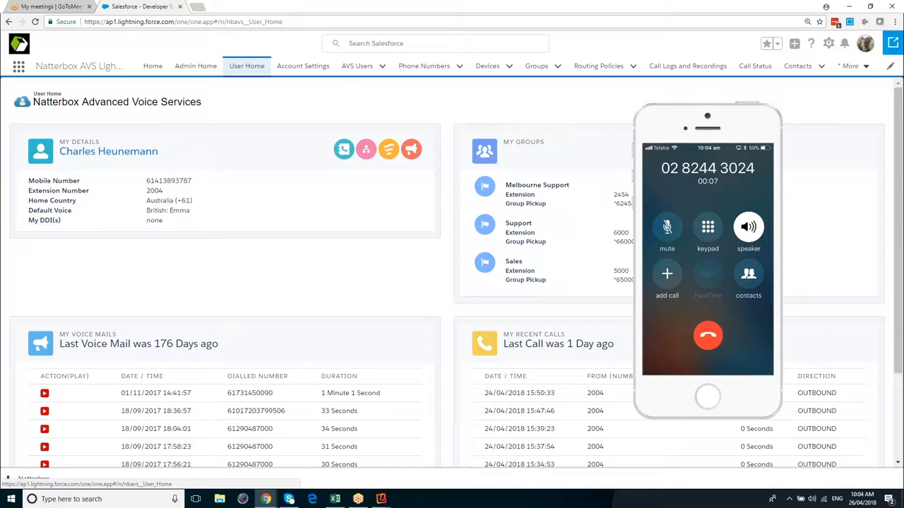
{"action": "left_click", "coordinate": [708, 227]}
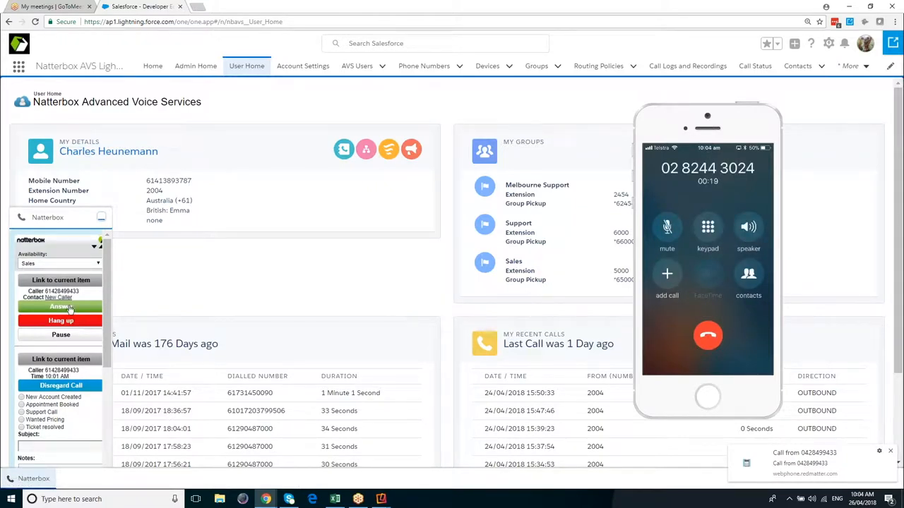
{"action": "left_click", "coordinate": [60, 306]}
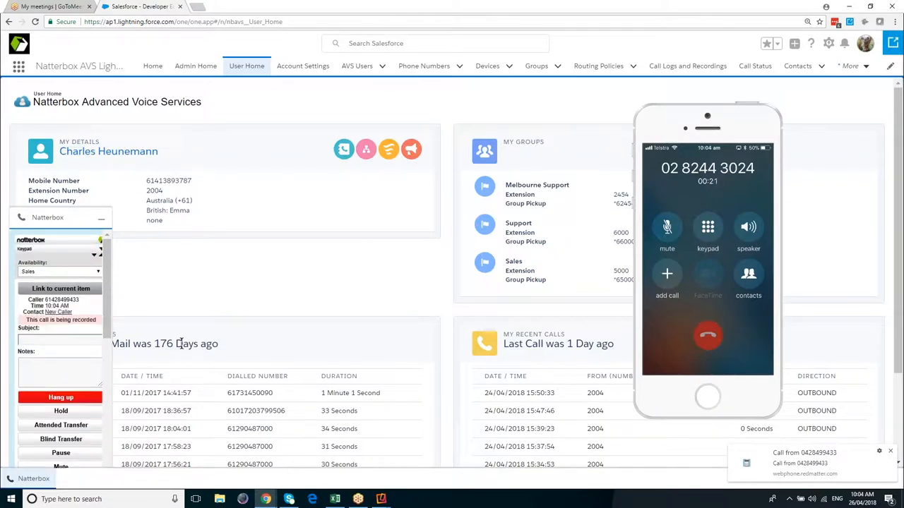
{"action": "left_click", "coordinate": [707, 335]}
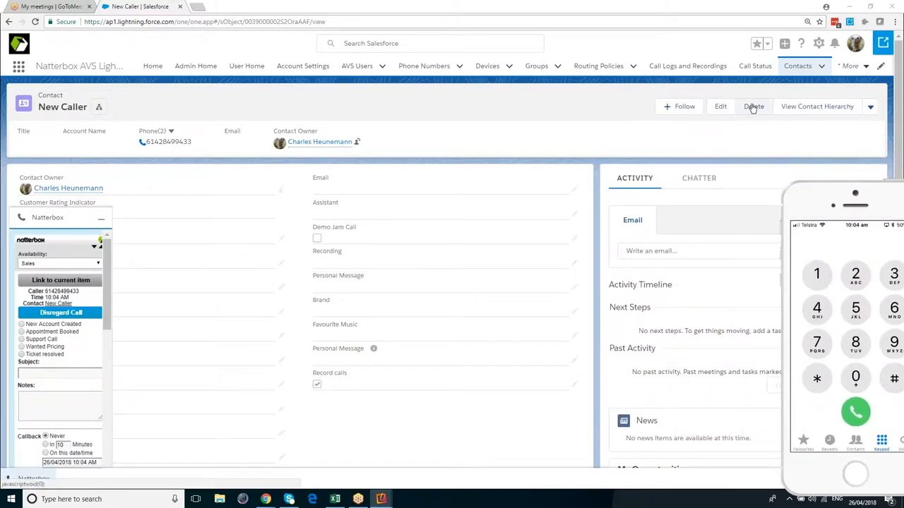
Change the contact's first name from New to Henry and save it
{"action": "left_click", "coordinate": [720, 105]}
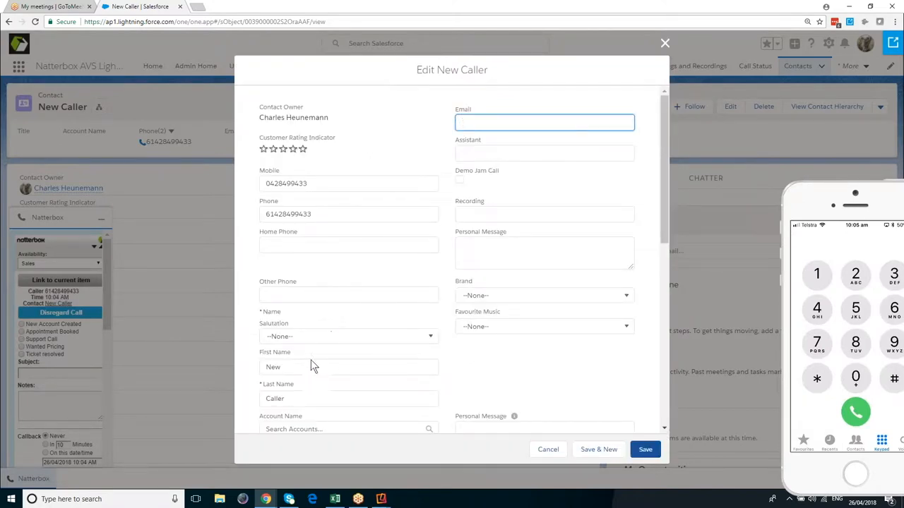
{"action": "type", "text": "Henry"}
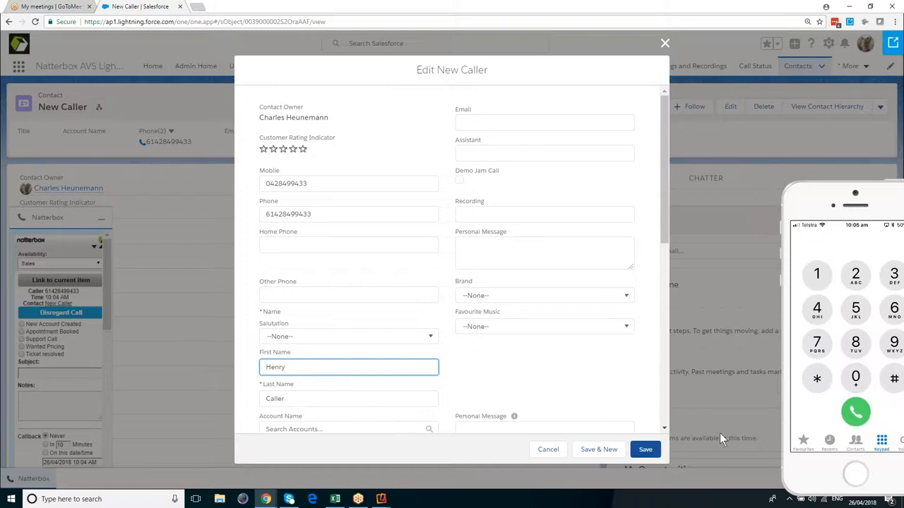
{"action": "left_click", "coordinate": [645, 449]}
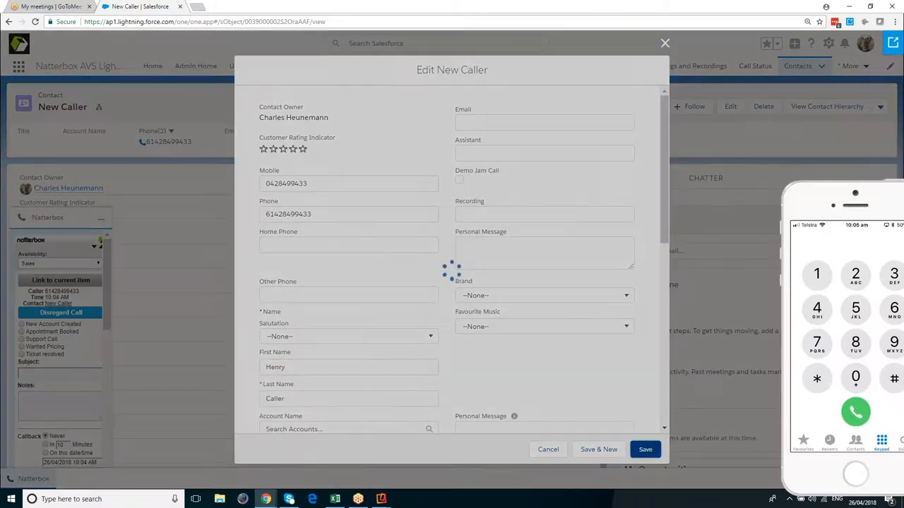
{"action": "left_click", "coordinate": [644, 449]}
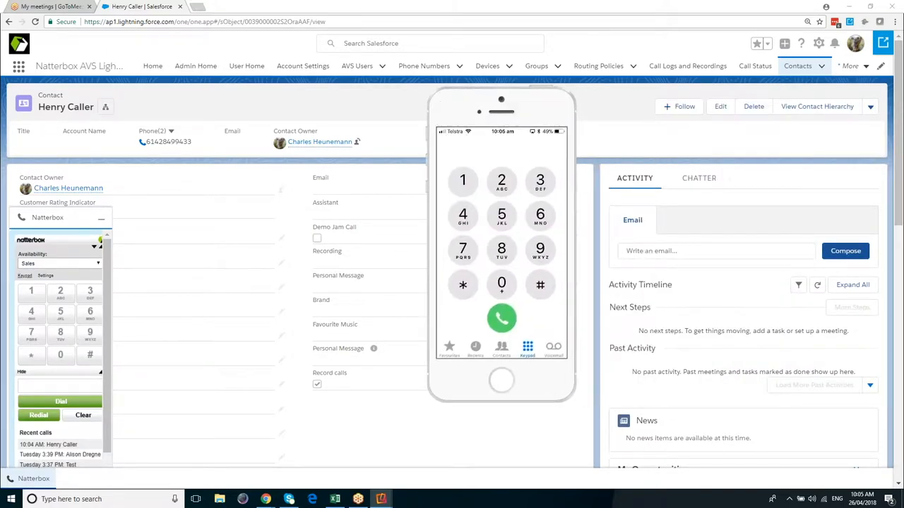
{"action": "left_click", "coordinate": [817, 285]}
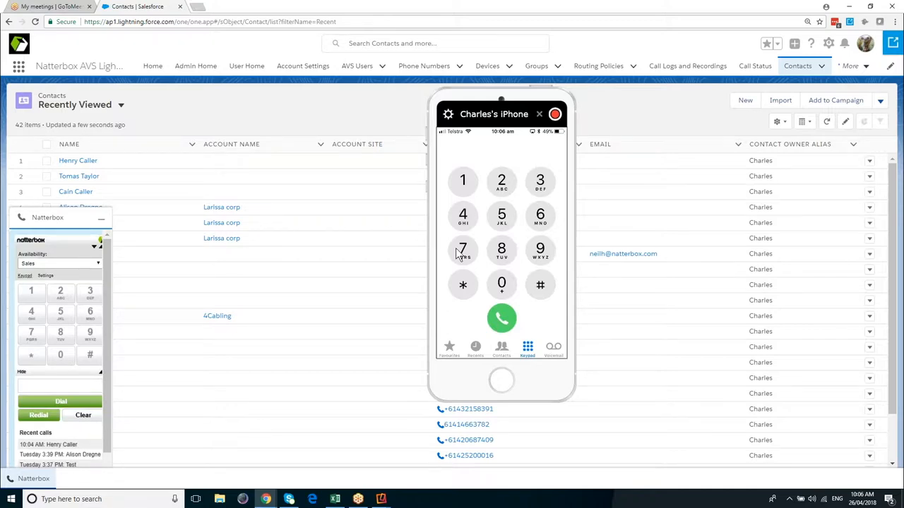
{"action": "left_click", "coordinate": [502, 319]}
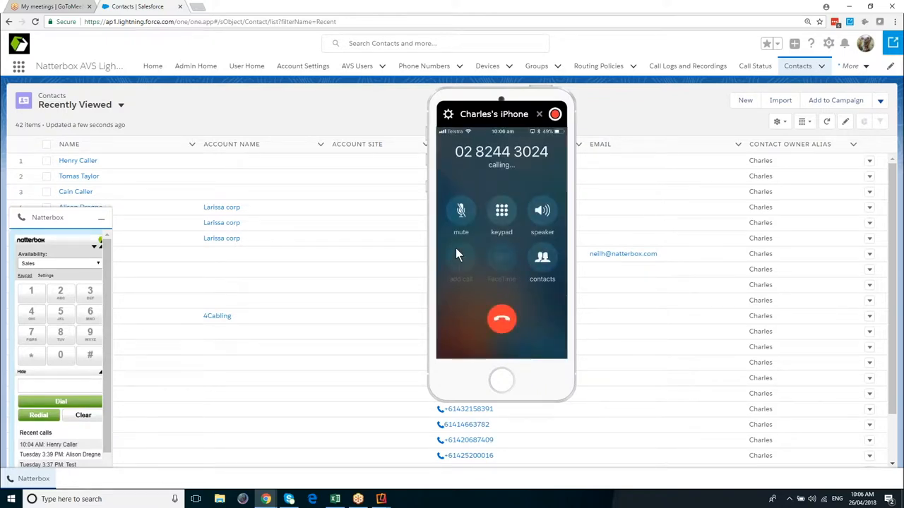
{"action": "left_click", "coordinate": [542, 210]}
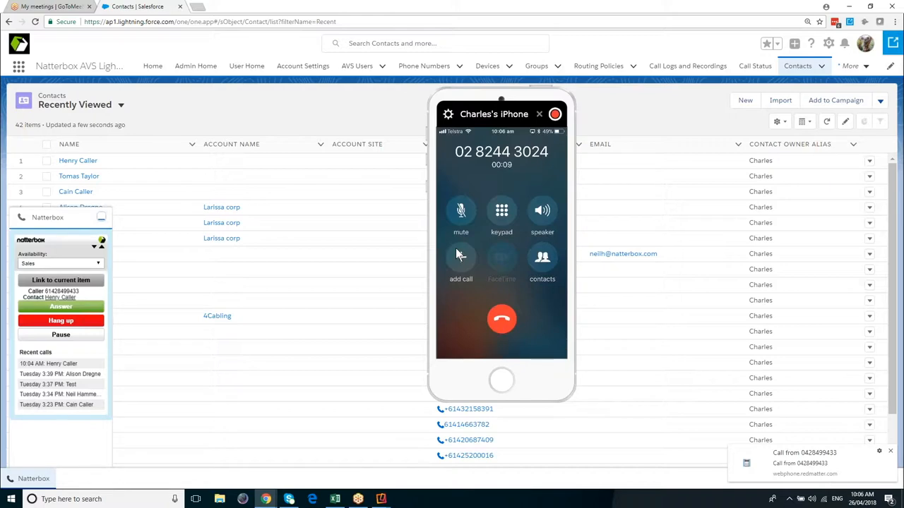
{"action": "left_click", "coordinate": [501, 320]}
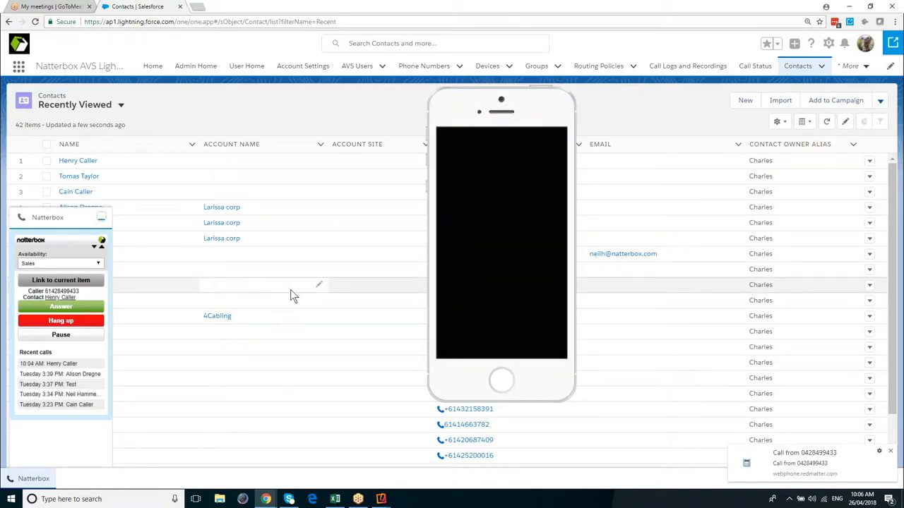
{"action": "left_click", "coordinate": [60, 307]}
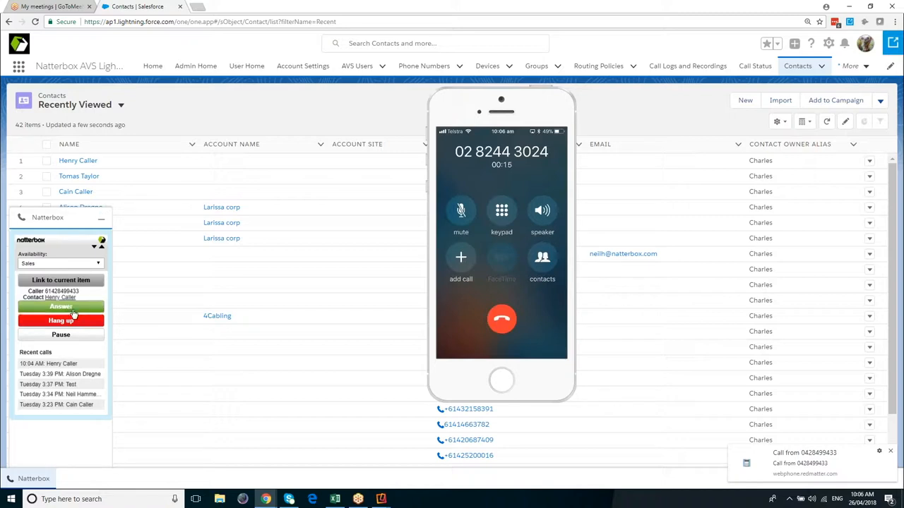
{"action": "left_click", "coordinate": [61, 306]}
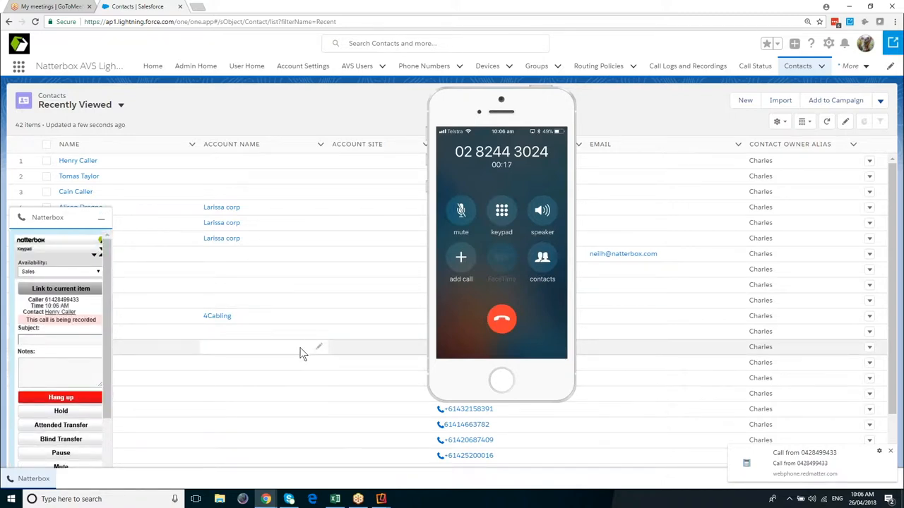
{"action": "mouse_move", "coordinate": [298, 360]}
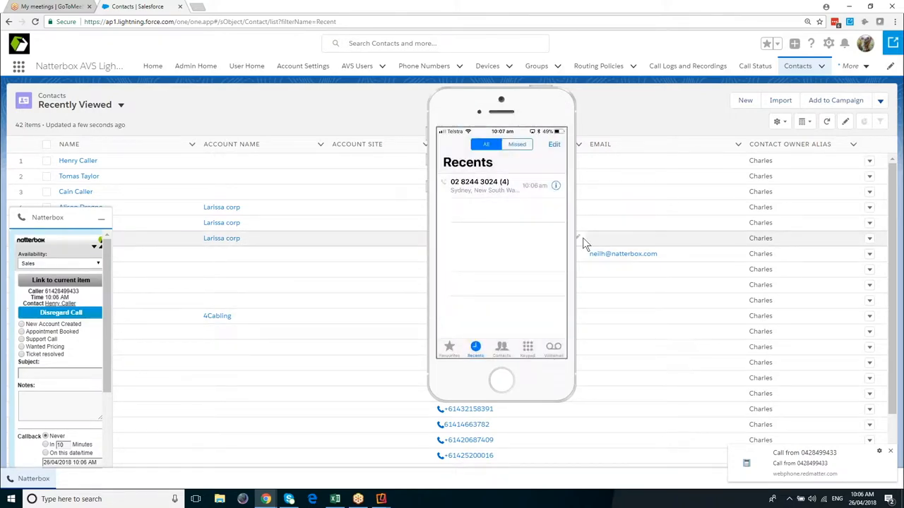
{"action": "left_click", "coordinate": [527, 347]}
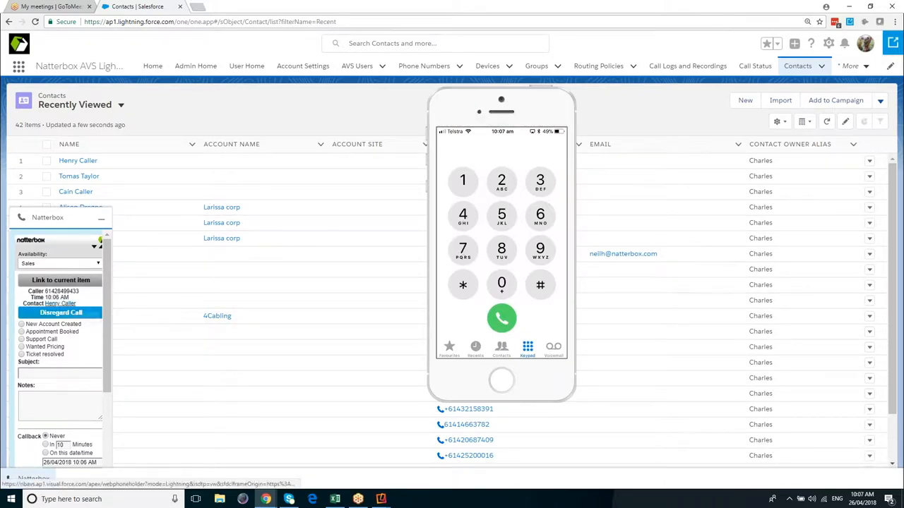
Open Henry Caller's record and find the 10:06 AM Appointment Booked call in its activity
{"action": "left_click", "coordinate": [78, 160]}
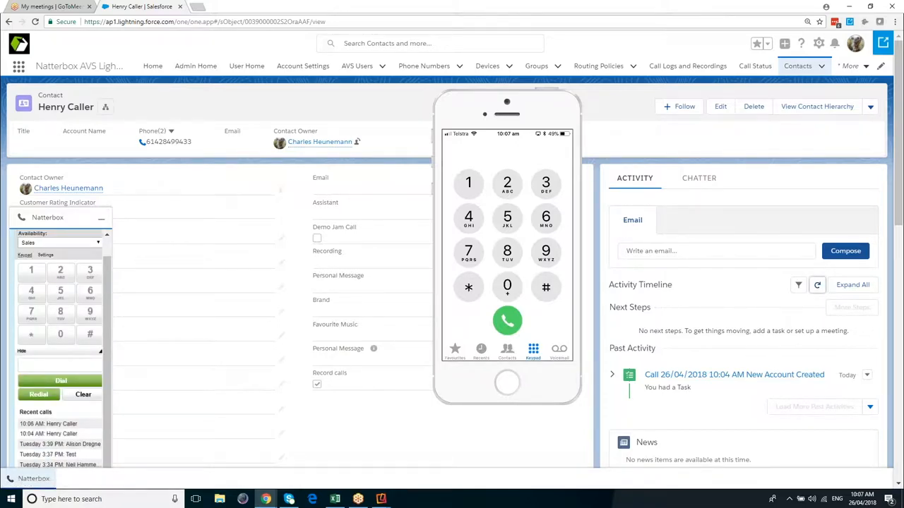
{"action": "scroll", "scroll_direction": "down", "scroll_amount": 3}
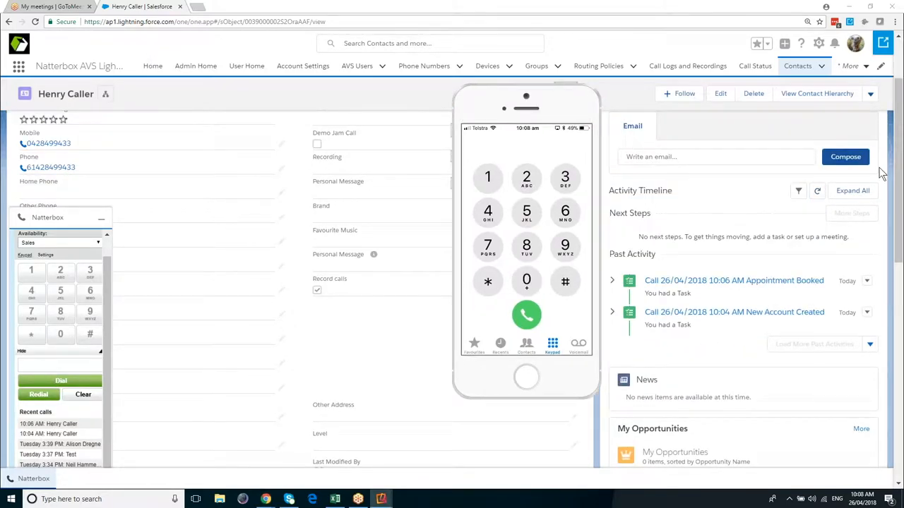
{"action": "mouse_move", "coordinate": [870, 175]}
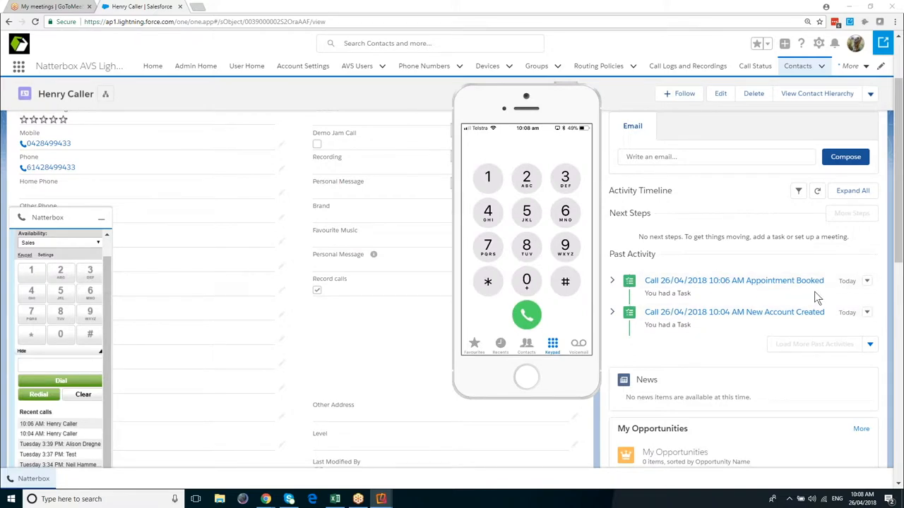
{"action": "mouse_move", "coordinate": [733, 271]}
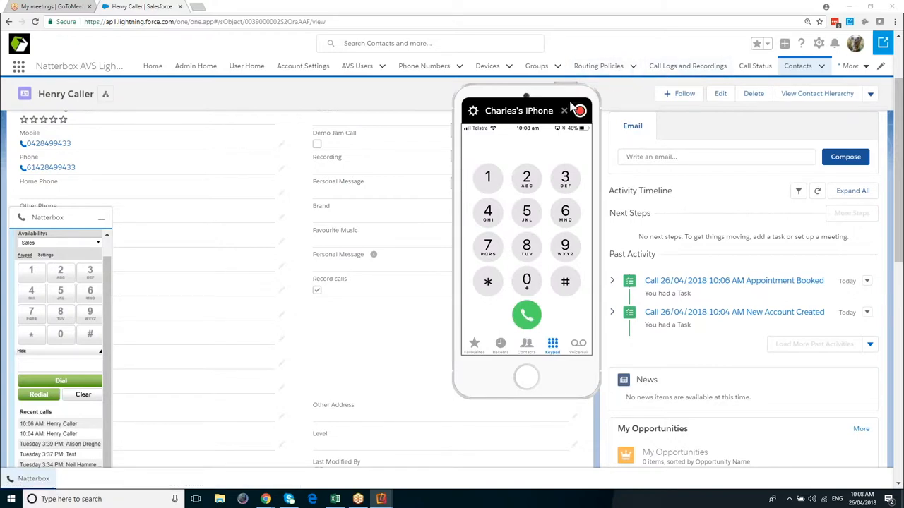
Open the Salesforce based routing policy from the Routing Policies list
{"action": "left_click", "coordinate": [578, 111]}
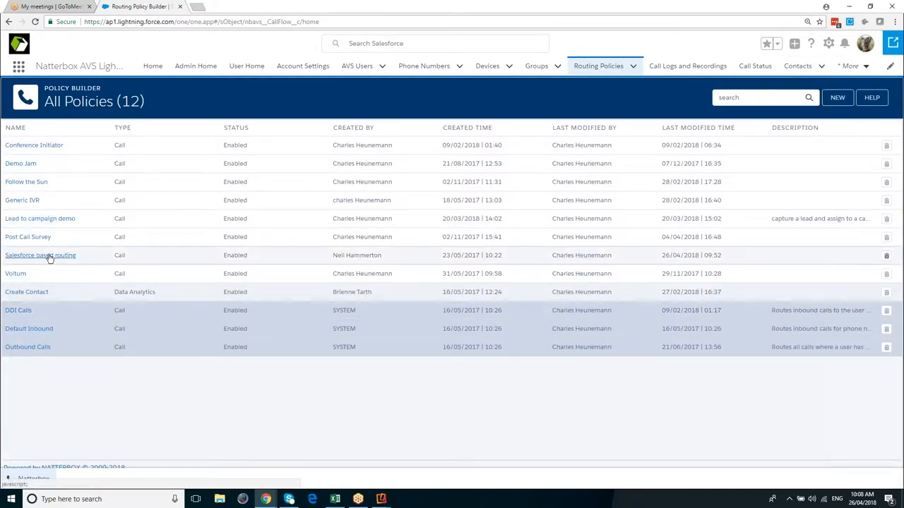
{"action": "left_click", "coordinate": [41, 255]}
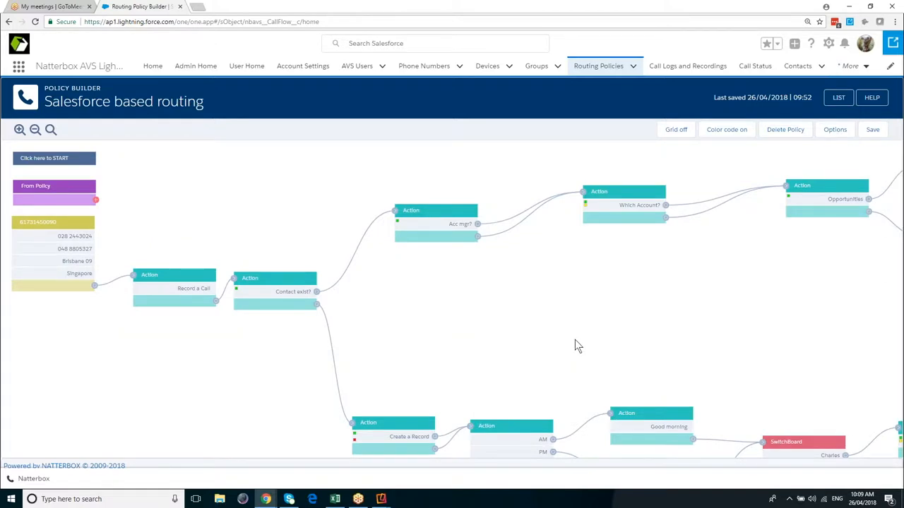
{"action": "mouse_move", "coordinate": [135, 347]}
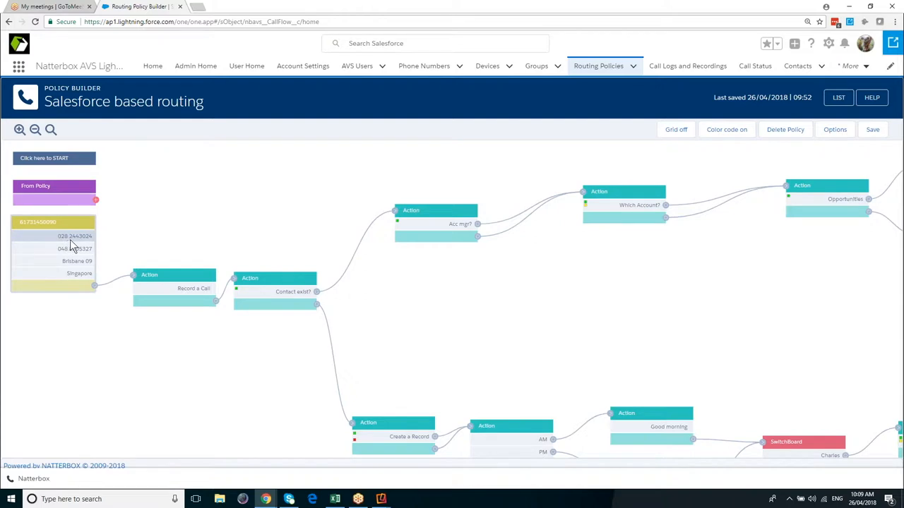
{"action": "left_click", "coordinate": [274, 292]}
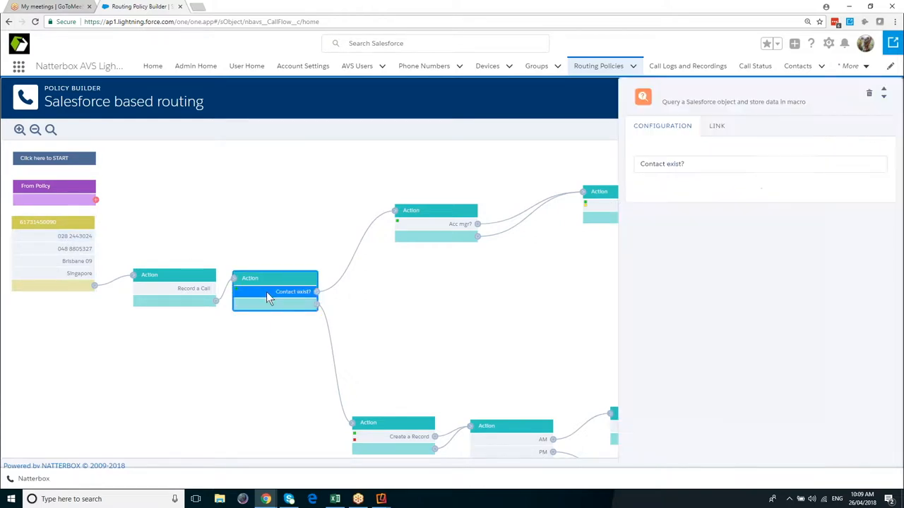
{"action": "left_click", "coordinate": [275, 291]}
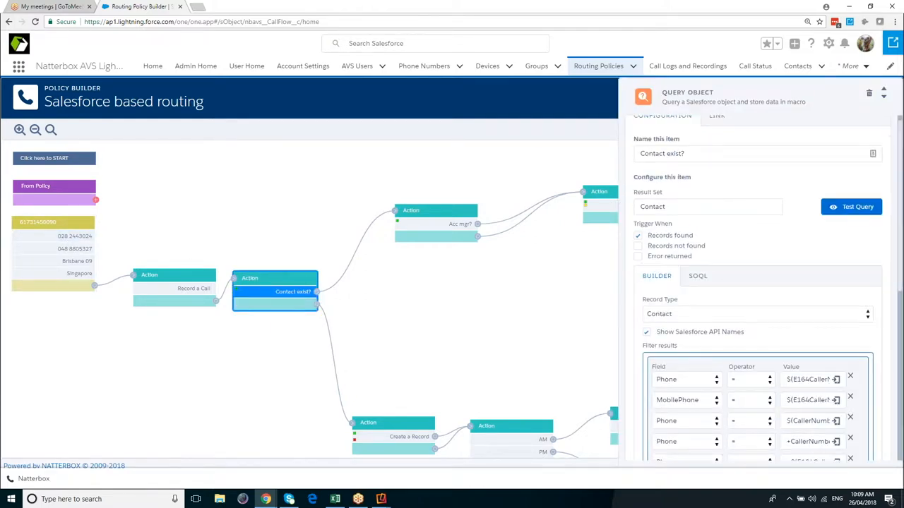
{"action": "scroll", "scroll_direction": "down", "scroll_amount": 3}
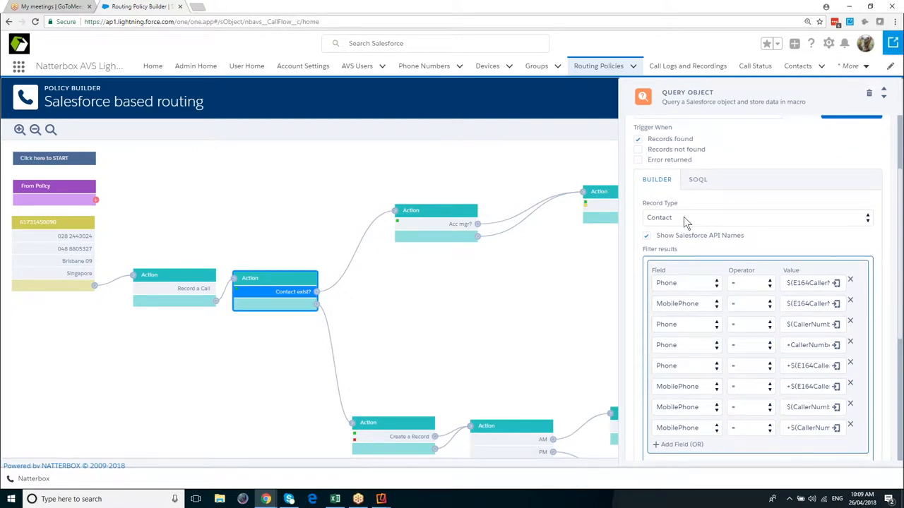
{"action": "left_click", "coordinate": [756, 218]}
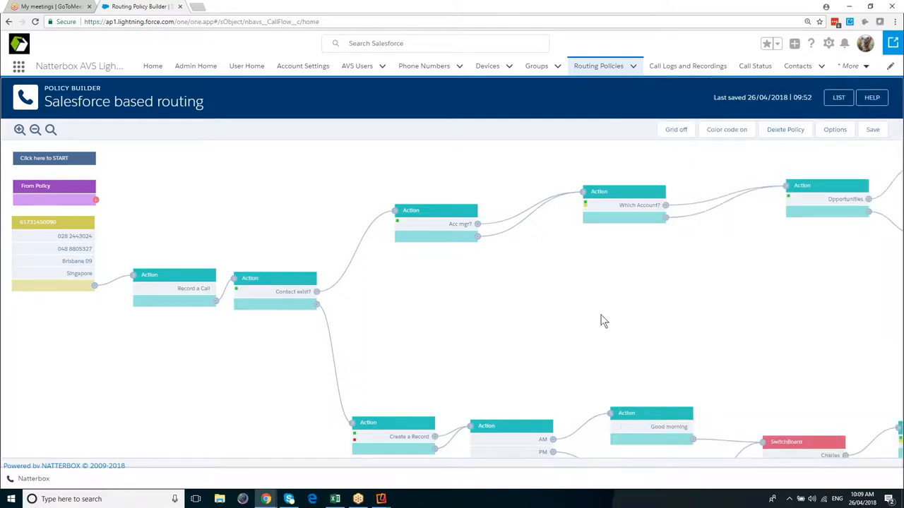
{"action": "left_click", "coordinate": [276, 292]}
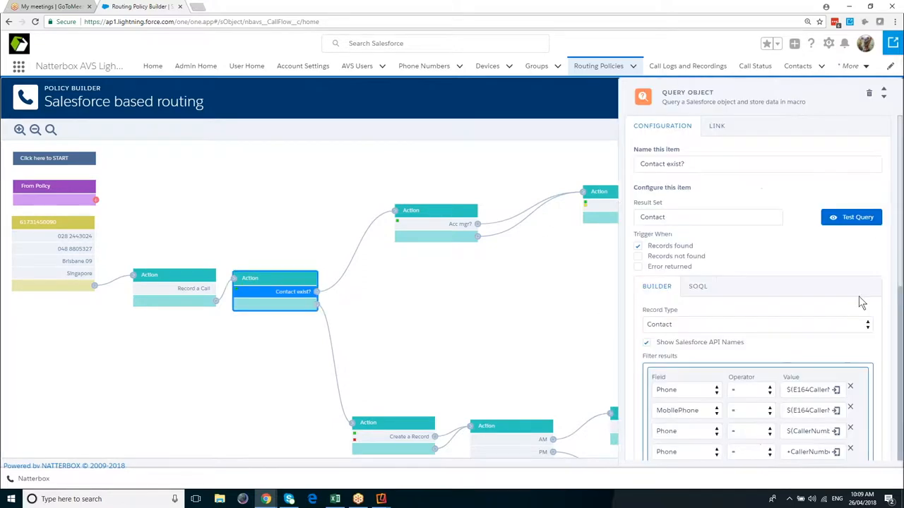
{"action": "scroll", "scroll_direction": "down", "scroll_amount": 3}
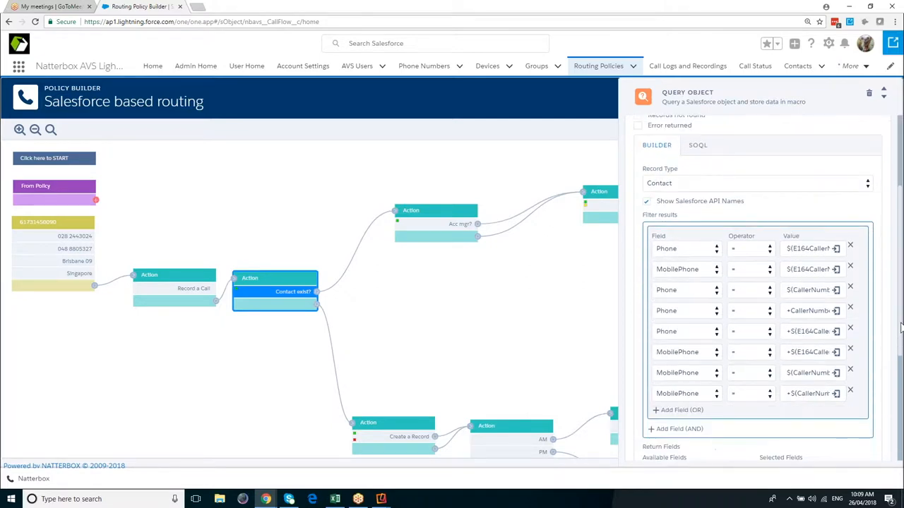
{"action": "scroll", "scroll_direction": "down", "scroll_amount": 3}
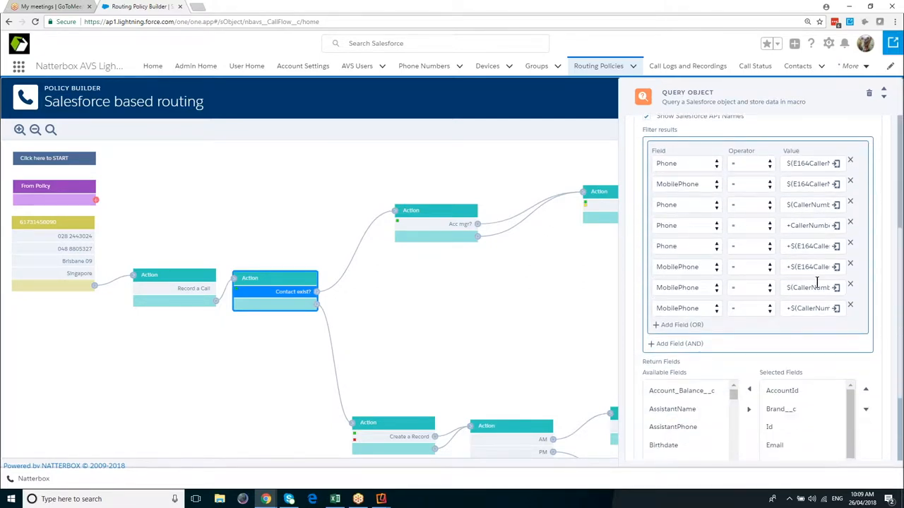
{"action": "mouse_move", "coordinate": [515, 300]}
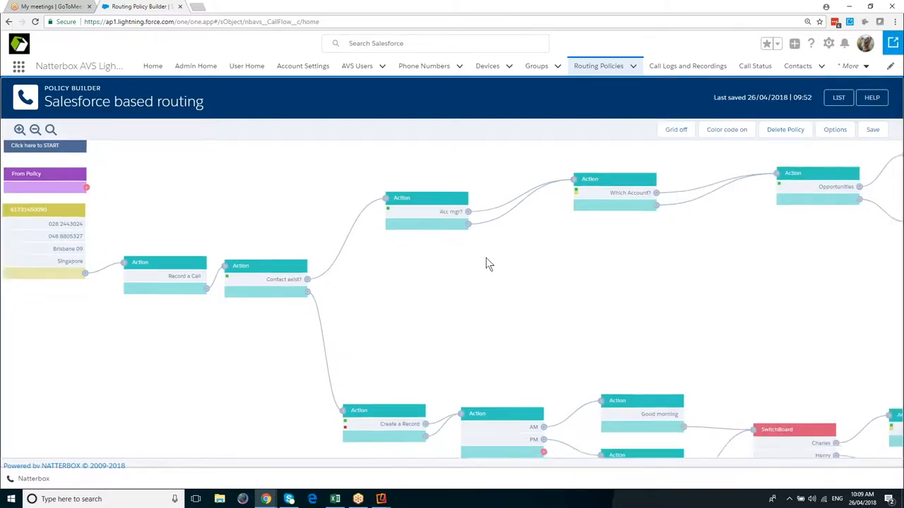
{"action": "scroll", "scroll_direction": "down", "scroll_amount": 3}
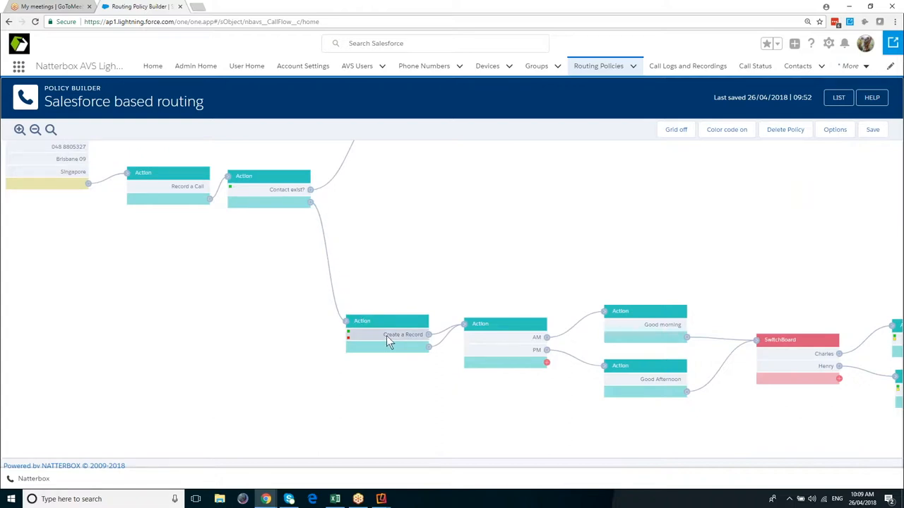
{"action": "mouse_move", "coordinate": [390, 342]}
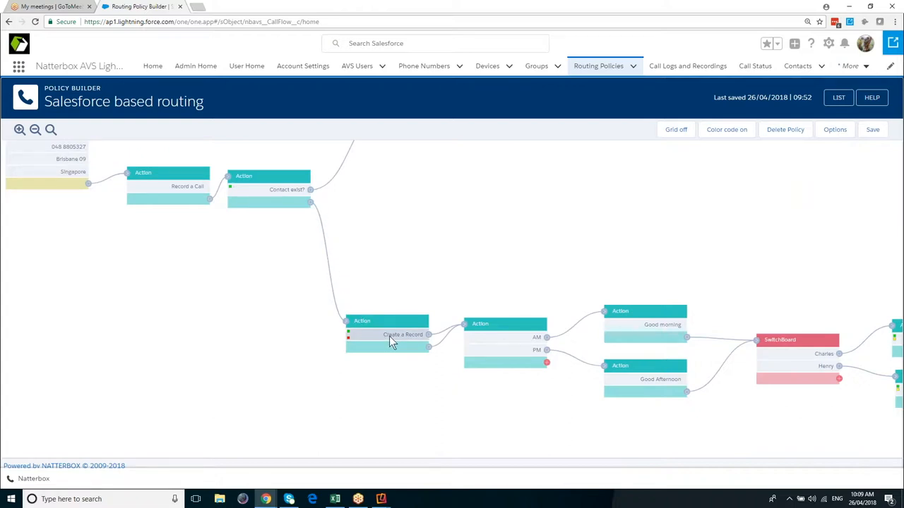
Open the Create a Record action's settings, which create a New Caller Contact
{"action": "left_click", "coordinate": [386, 335]}
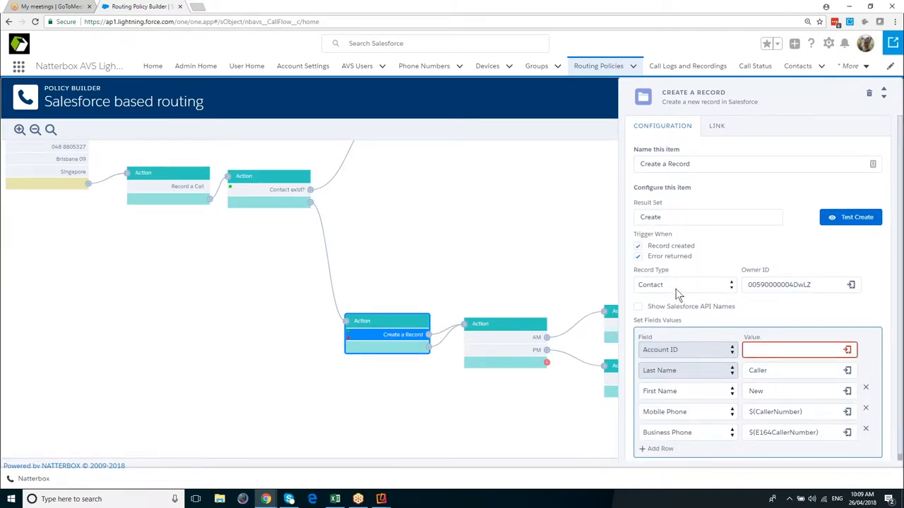
{"action": "mouse_move", "coordinate": [847, 366]}
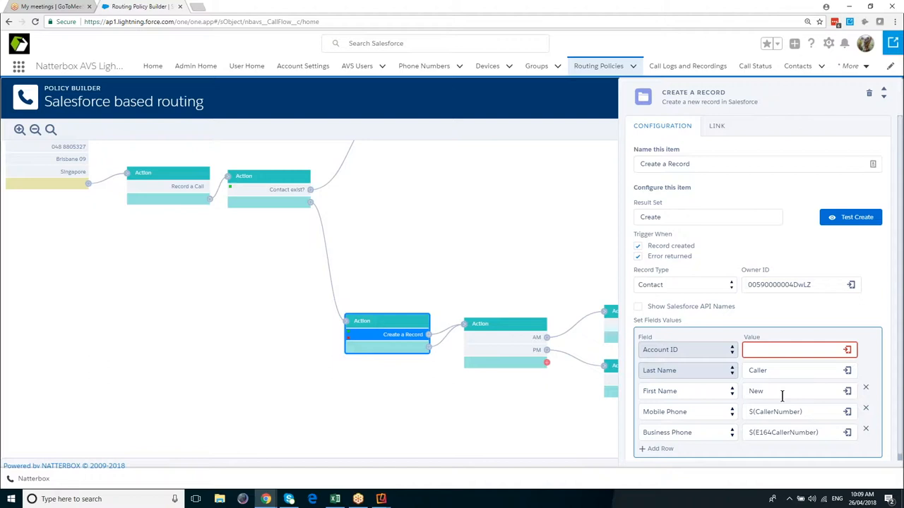
{"action": "mouse_move", "coordinate": [780, 391]}
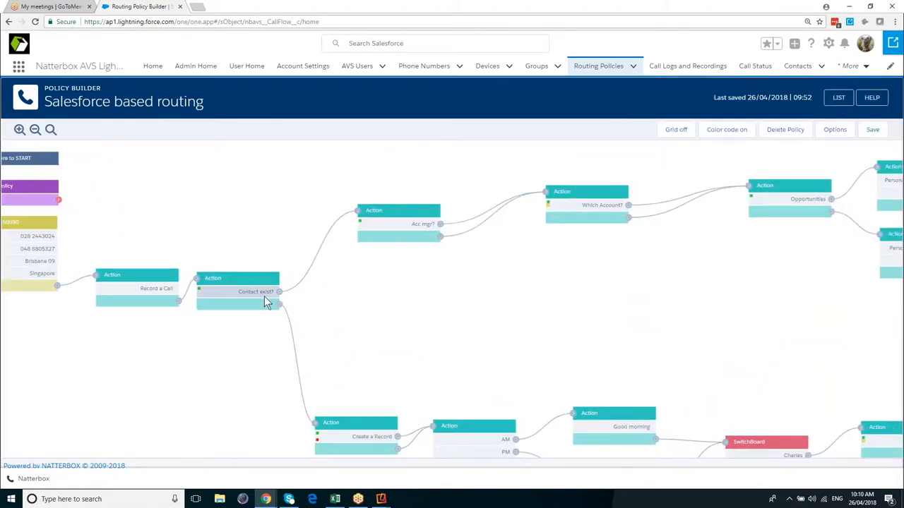
{"action": "mouse_move", "coordinate": [258, 296]}
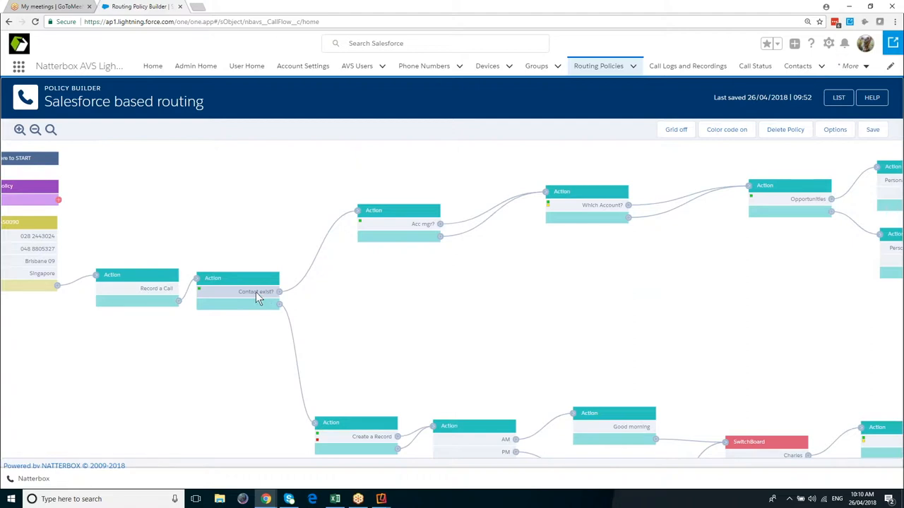
Add Account_Balance__c to the Contact exist? query's selected return fields
{"action": "left_click", "coordinate": [255, 291]}
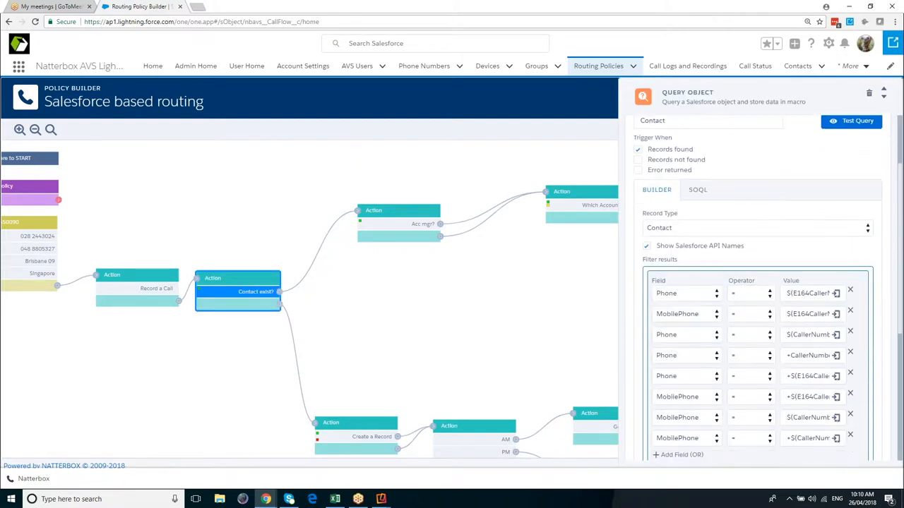
{"action": "scroll", "scroll_direction": "down", "scroll_amount": 3}
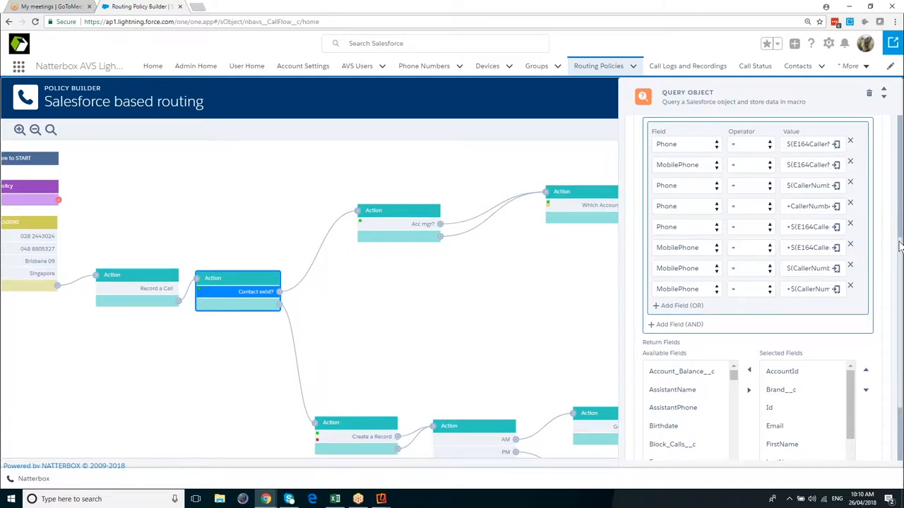
{"action": "scroll", "scroll_direction": "down", "scroll_amount": 3}
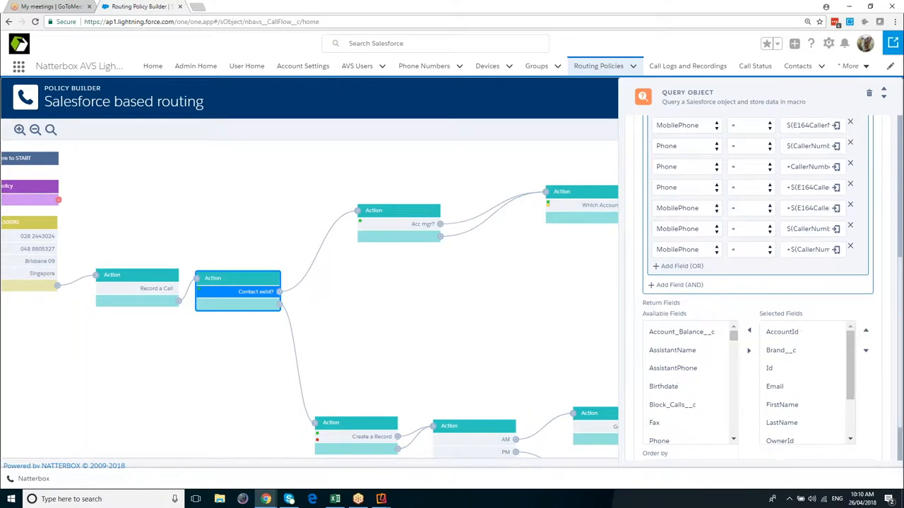
{"action": "scroll", "scroll_direction": "down", "scroll_amount": 3}
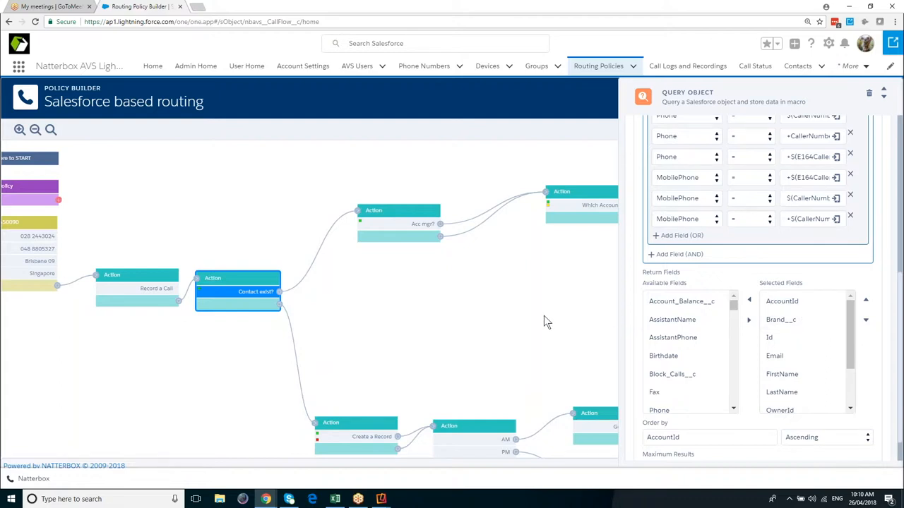
{"action": "mouse_move", "coordinate": [497, 296]}
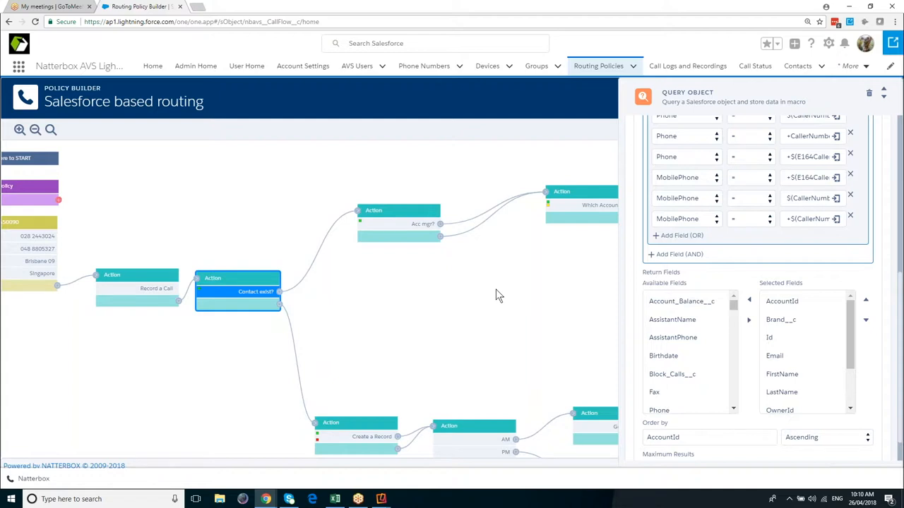
{"action": "mouse_move", "coordinate": [814, 419]}
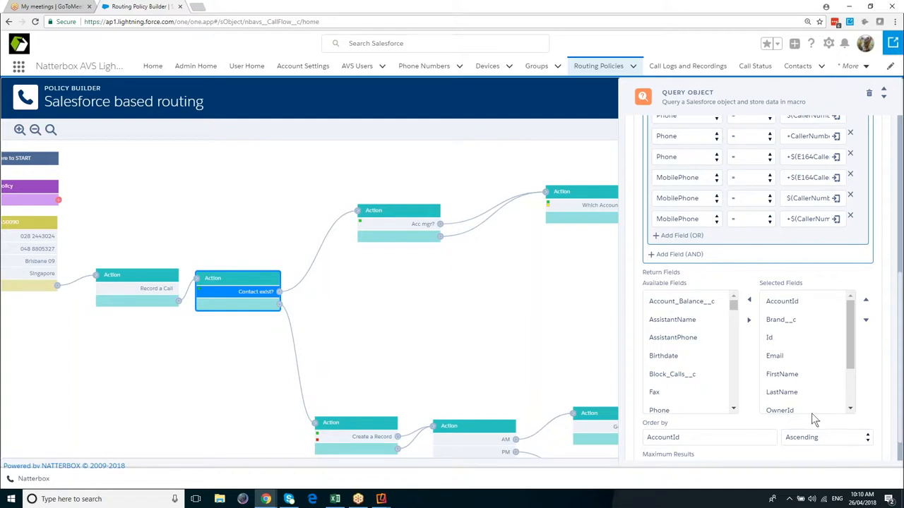
{"action": "mouse_move", "coordinate": [378, 332]}
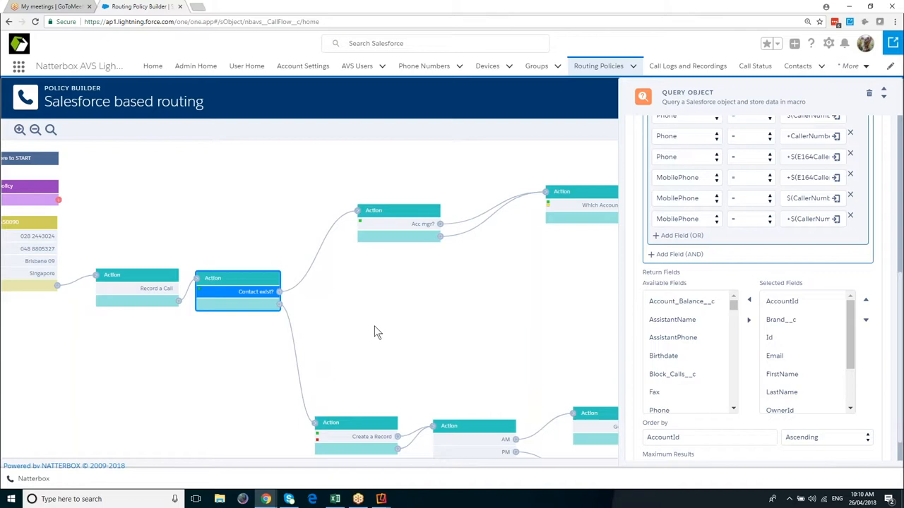
{"action": "mouse_move", "coordinate": [579, 410]}
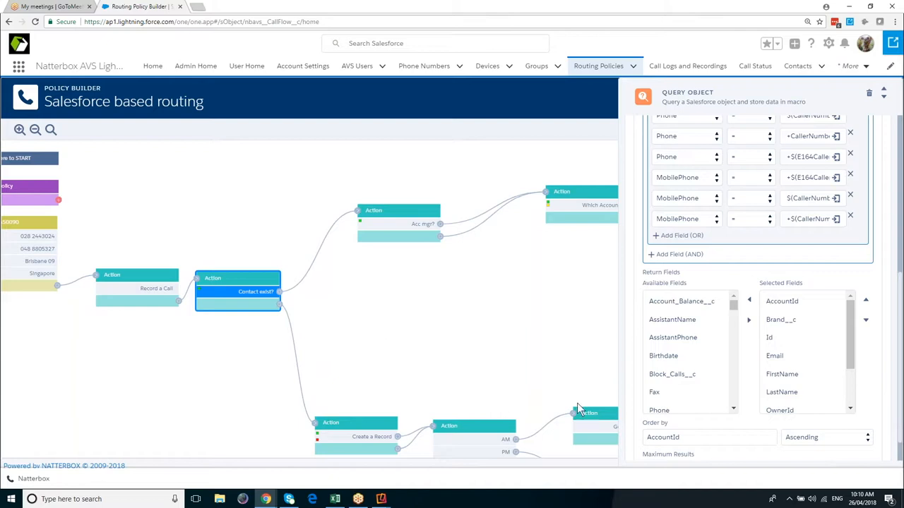
{"action": "left_click", "coordinate": [681, 301]}
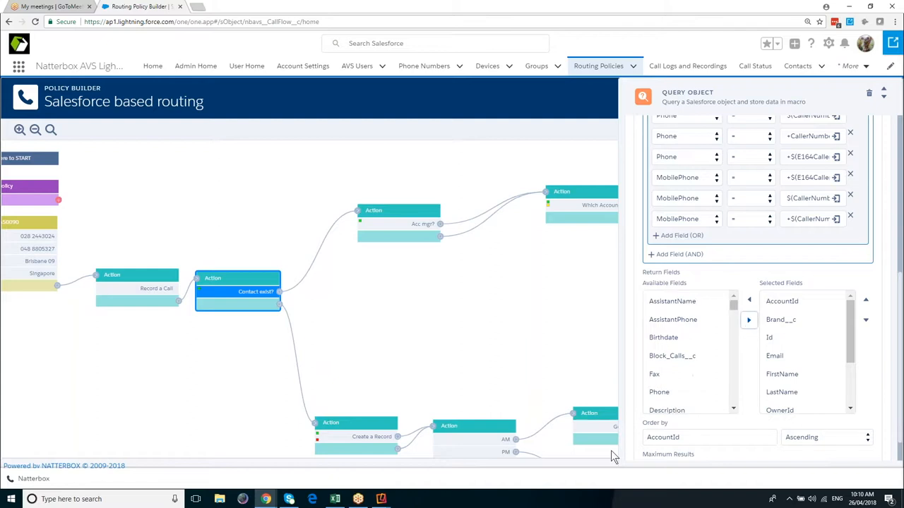
{"action": "scroll", "scroll_direction": "down", "scroll_amount": 3}
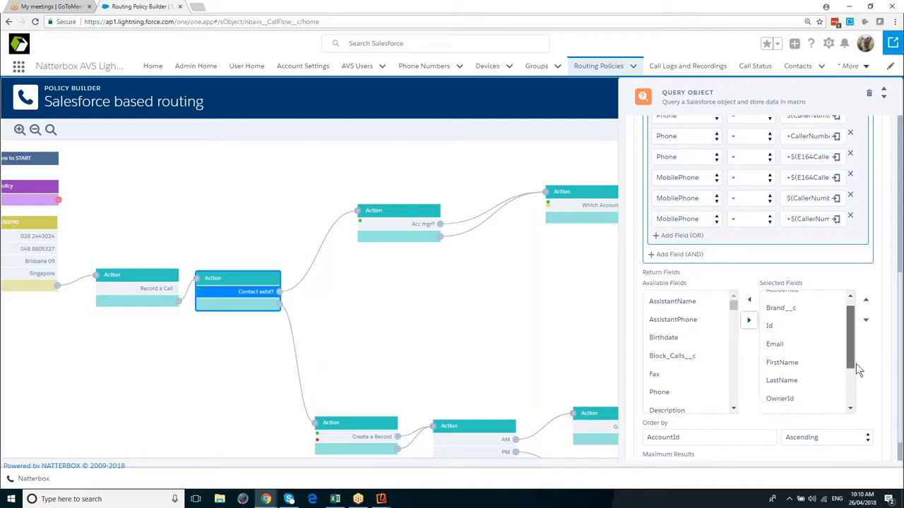
{"action": "scroll", "scroll_direction": "down", "scroll_amount": 3}
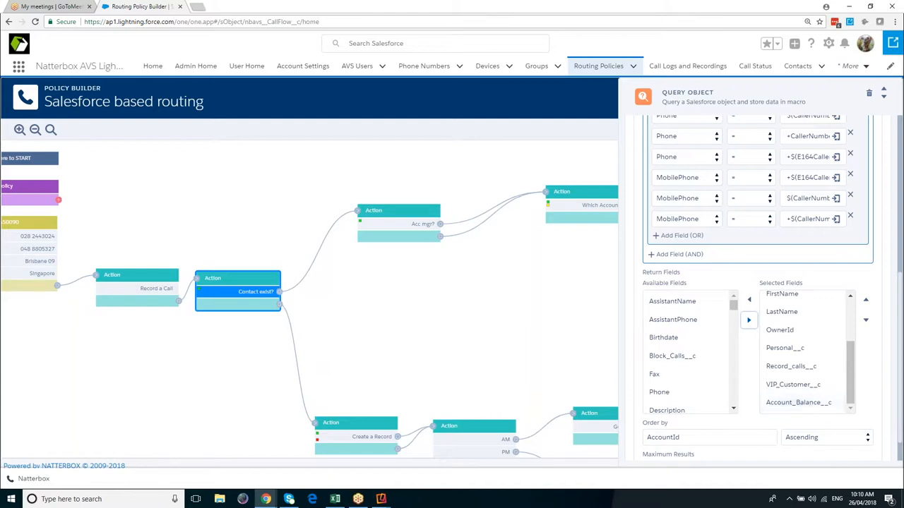
{"action": "mouse_move", "coordinate": [522, 354]}
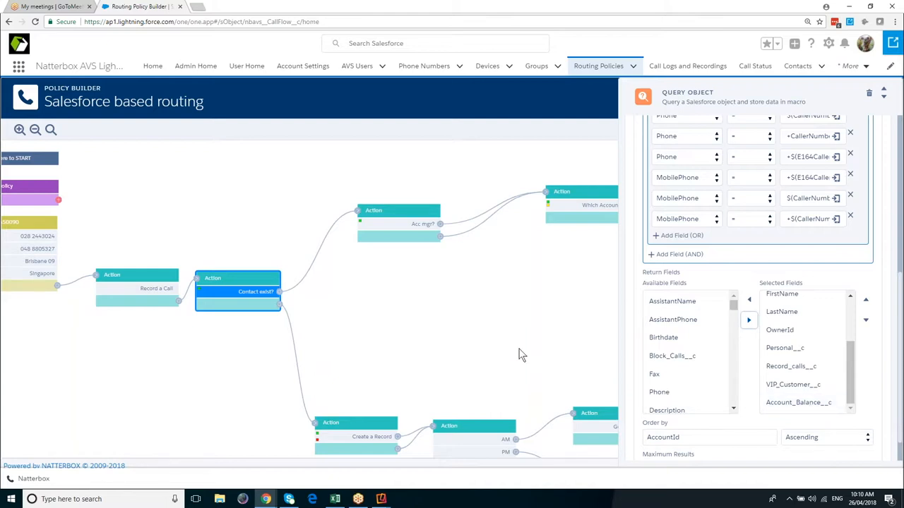
{"action": "mouse_move", "coordinate": [466, 263]}
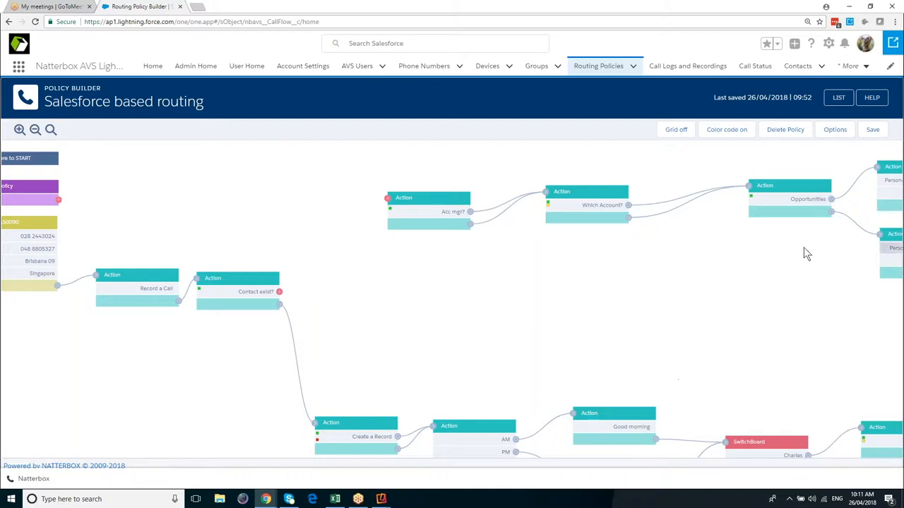
{"action": "mouse_move", "coordinate": [281, 296]}
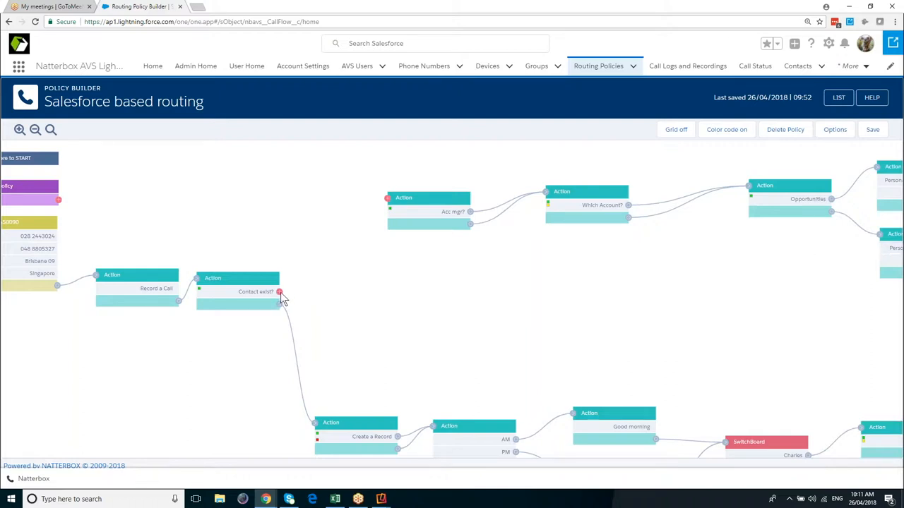
Link a new Action container to the Contact exist? found branch and list its apps
{"action": "left_click", "coordinate": [238, 292]}
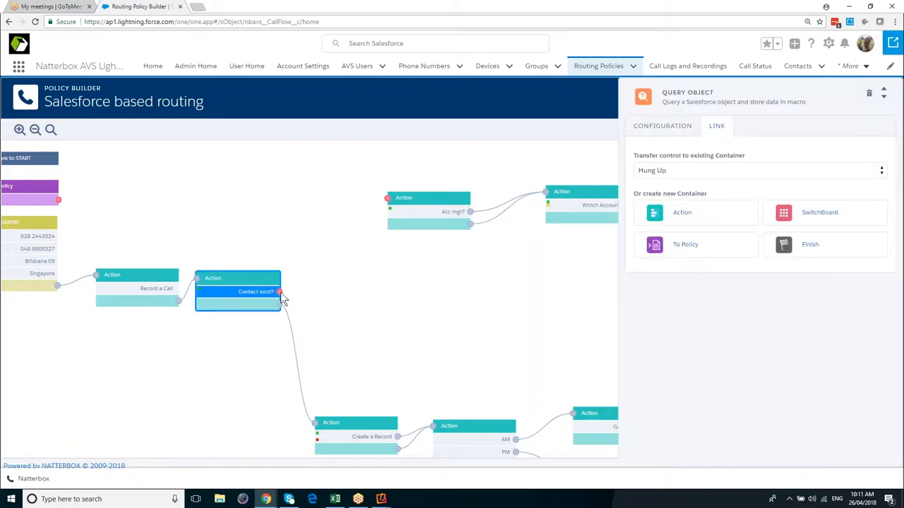
{"action": "left_click", "coordinate": [682, 212]}
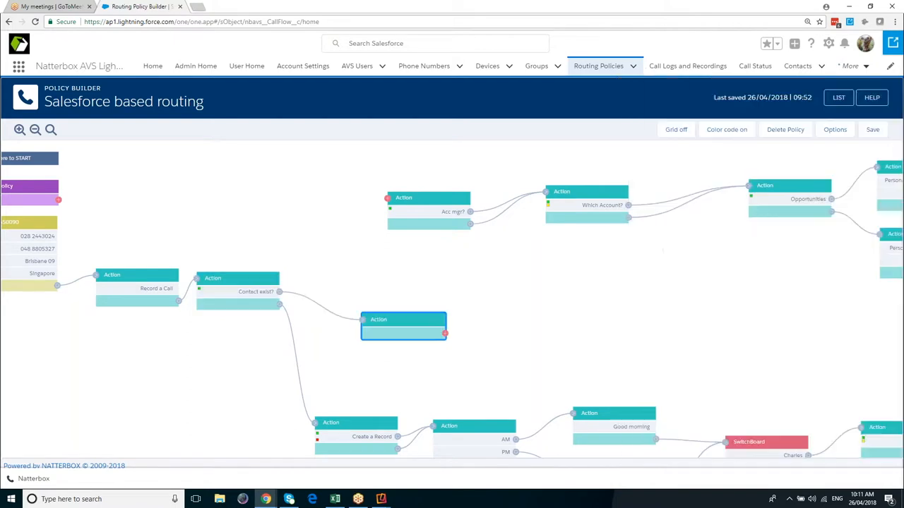
{"action": "left_click", "coordinate": [404, 319]}
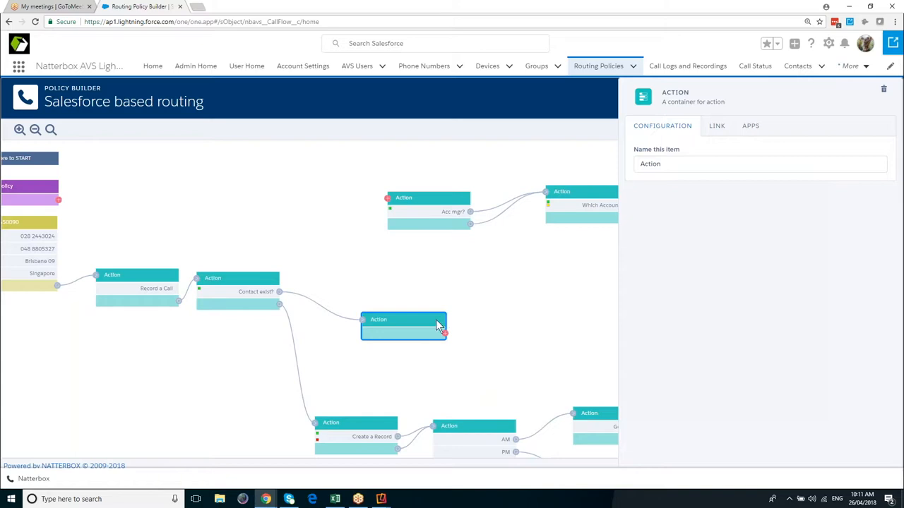
{"action": "left_click_drag", "start_coordinate": [403, 327], "coordinate": [425, 293]}
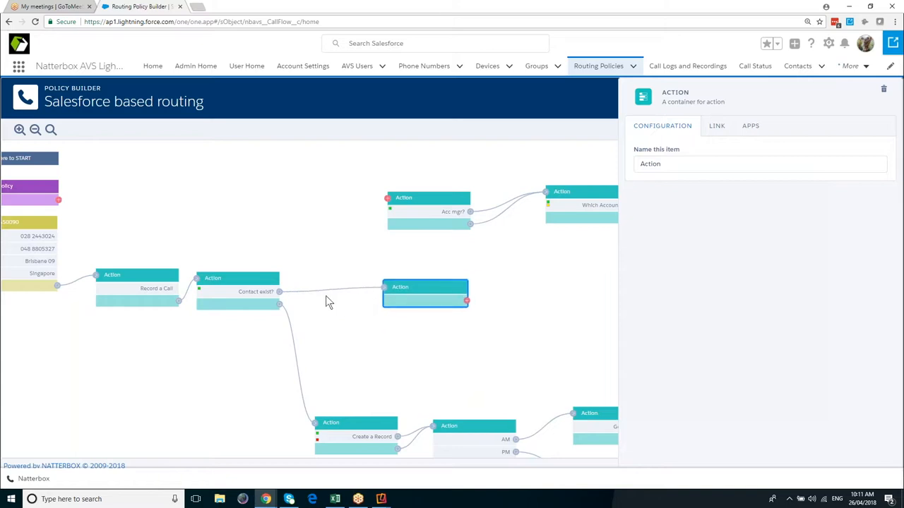
{"action": "left_click_drag", "start_coordinate": [425, 286], "coordinate": [353, 290]}
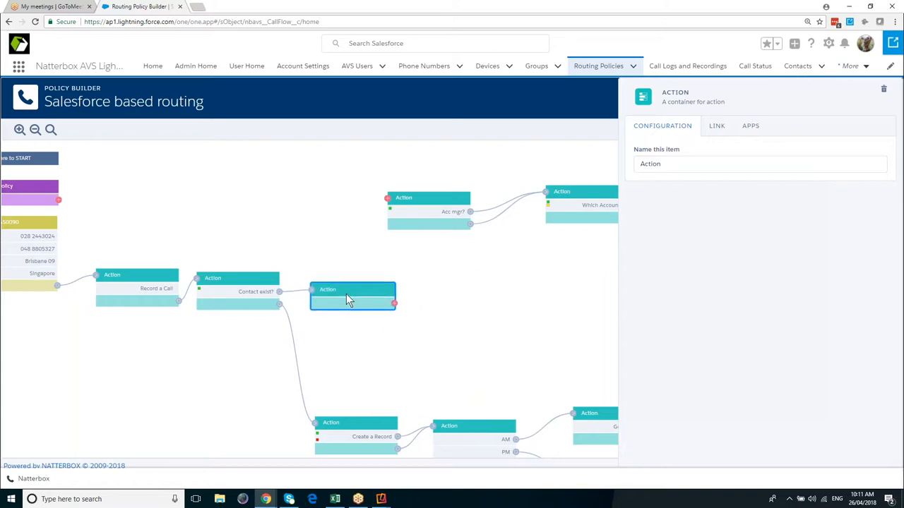
{"action": "mouse_move", "coordinate": [535, 328]}
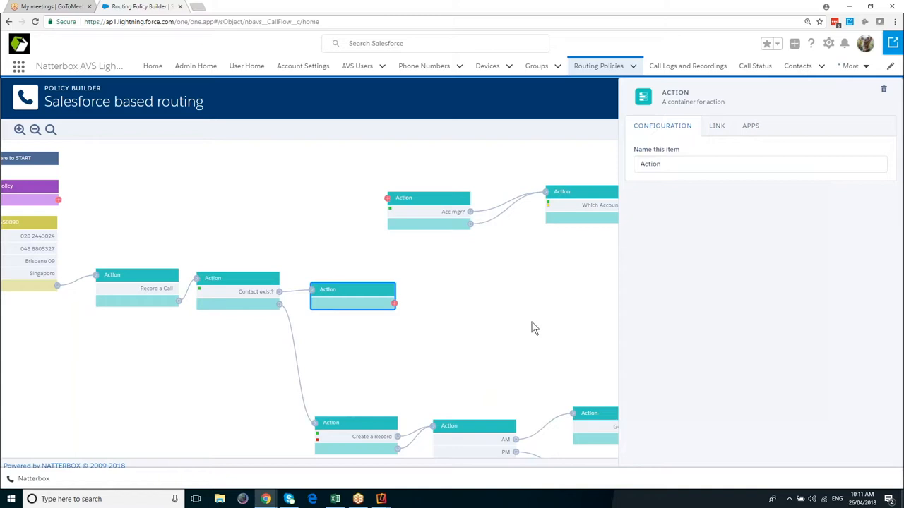
{"action": "mouse_move", "coordinate": [776, 107]}
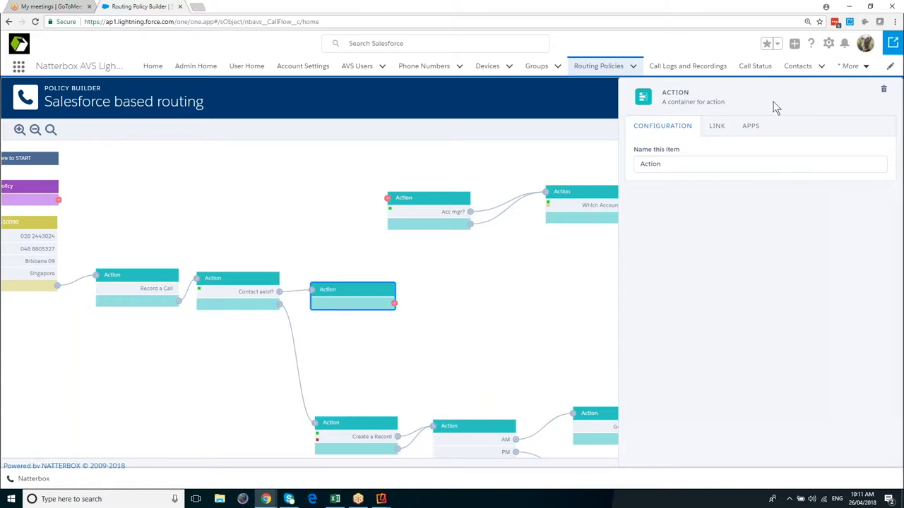
{"action": "left_click", "coordinate": [750, 126]}
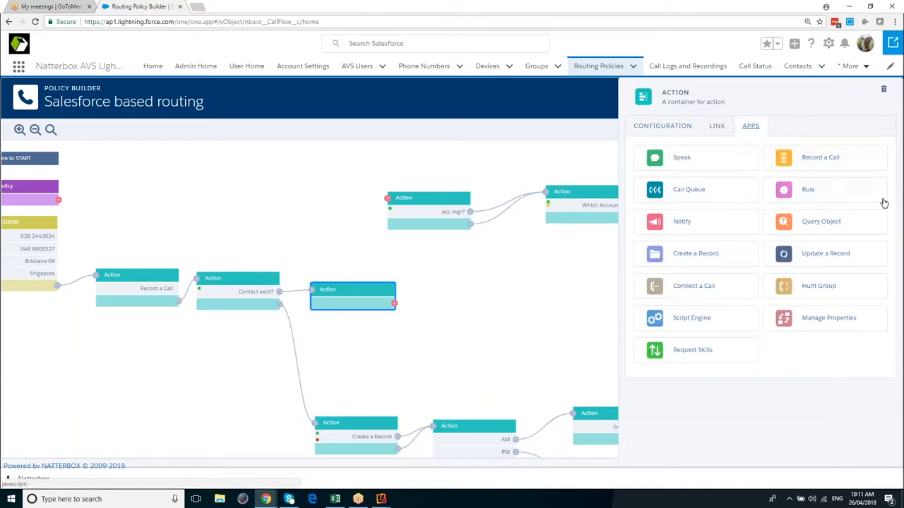
{"action": "mouse_move", "coordinate": [844, 323]}
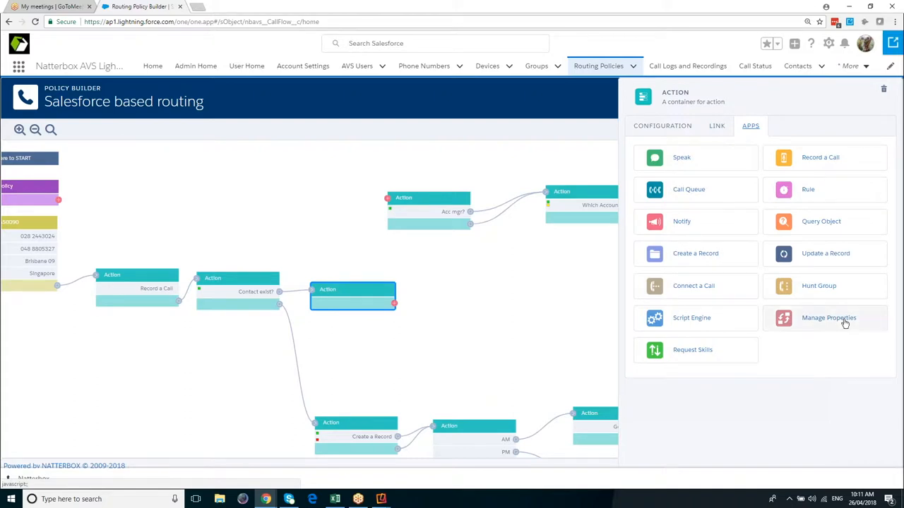
{"action": "mouse_move", "coordinate": [839, 315]}
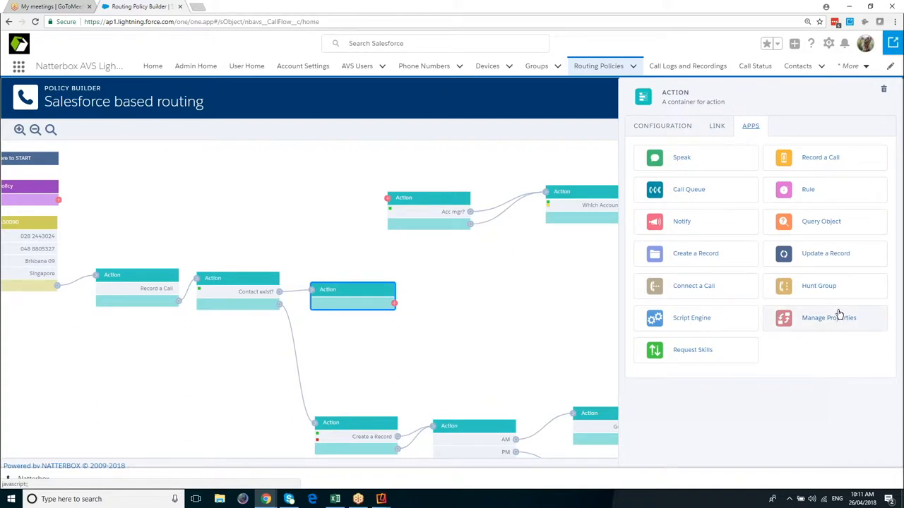
{"action": "mouse_move", "coordinate": [818, 286]}
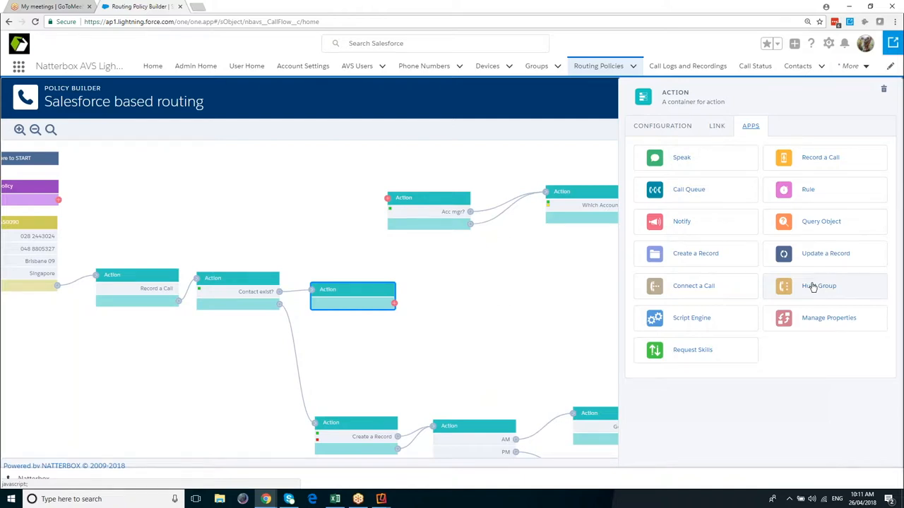
Add a Rule evaluating a Contact exist? field, starting to type the value 'Curre'
{"action": "left_click", "coordinate": [808, 189]}
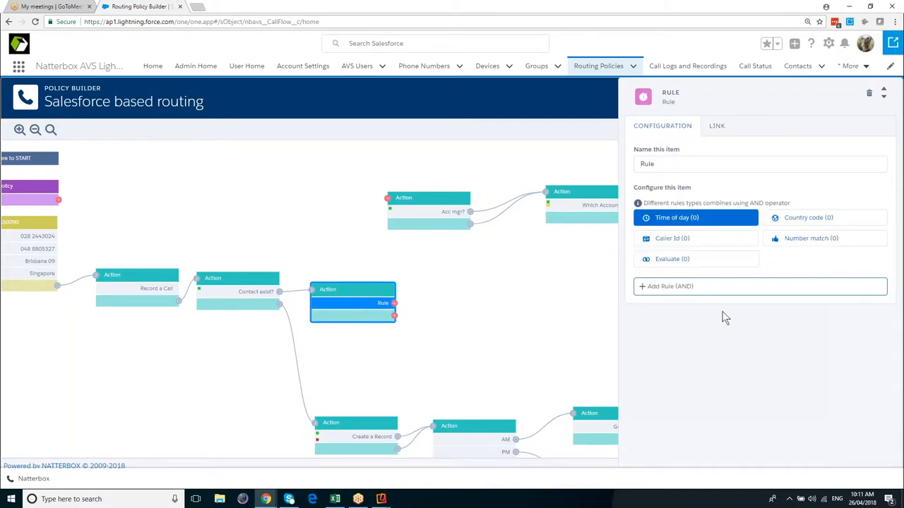
{"action": "left_click", "coordinate": [696, 259]}
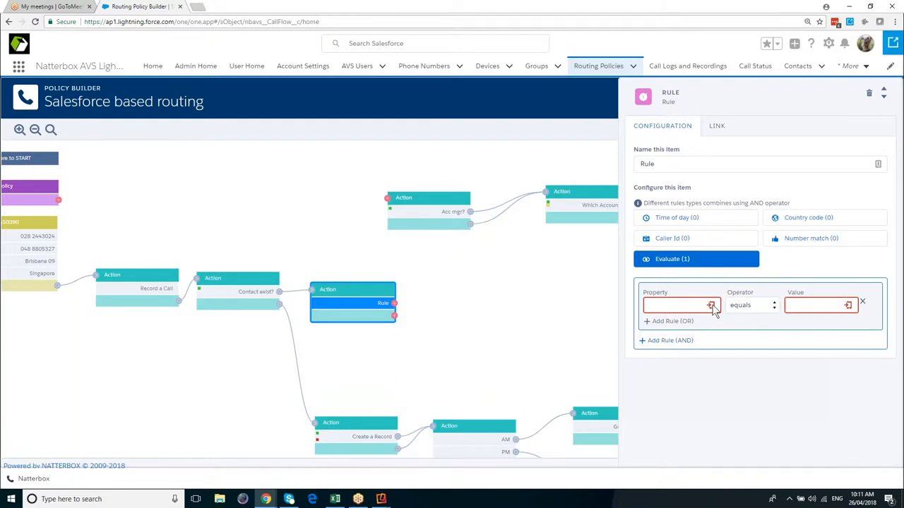
{"action": "left_click", "coordinate": [711, 305]}
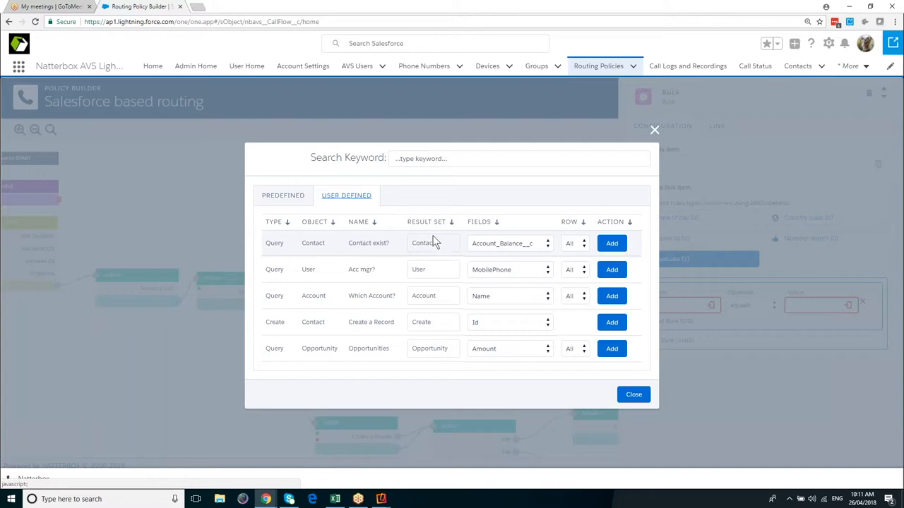
{"action": "mouse_move", "coordinate": [512, 253]}
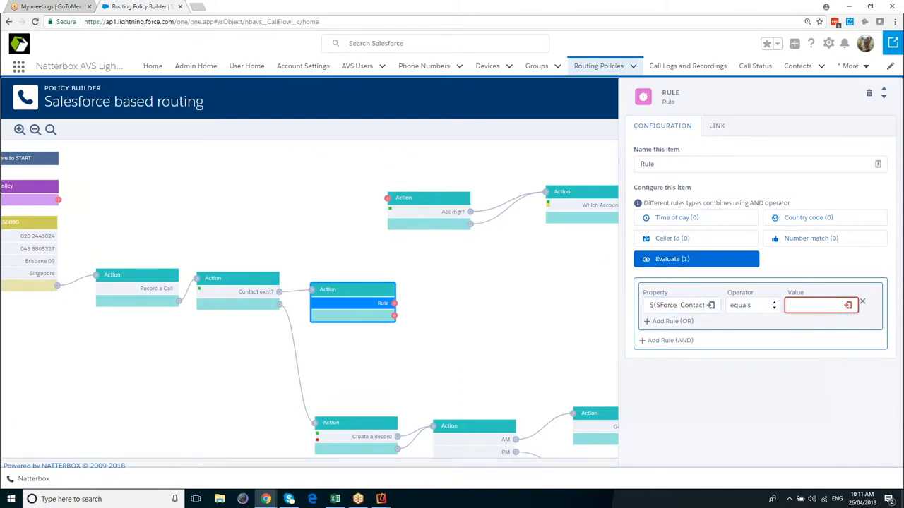
{"action": "type", "text": "Curre"}
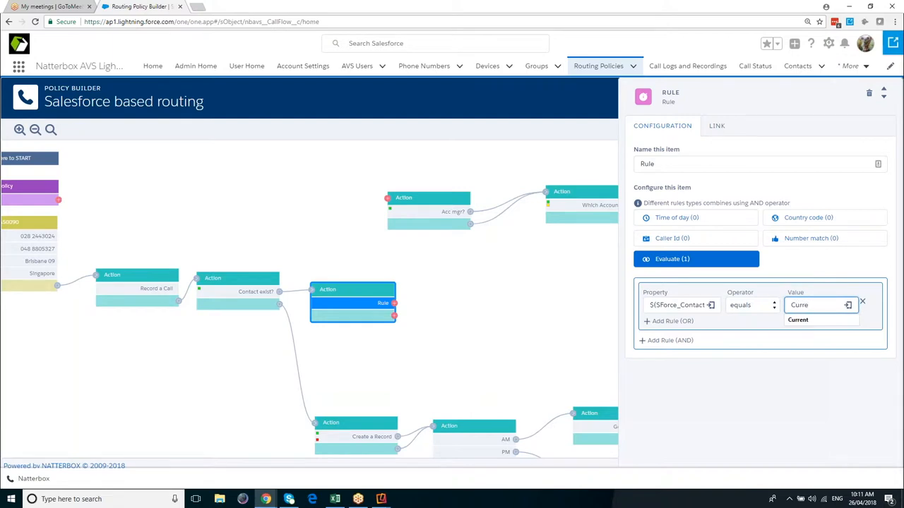
Accept 'Current' from the autocomplete as the Rule condition value
{"action": "left_click", "coordinate": [797, 320]}
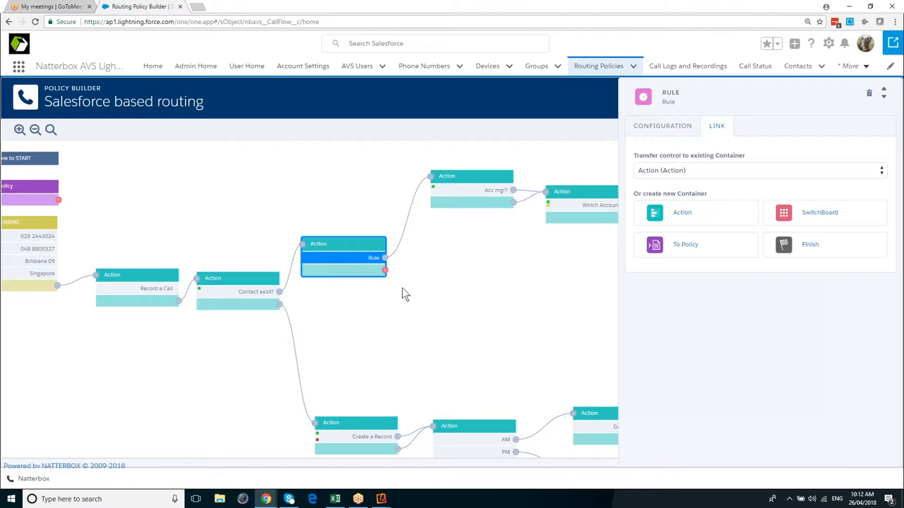
{"action": "mouse_move", "coordinate": [407, 315]}
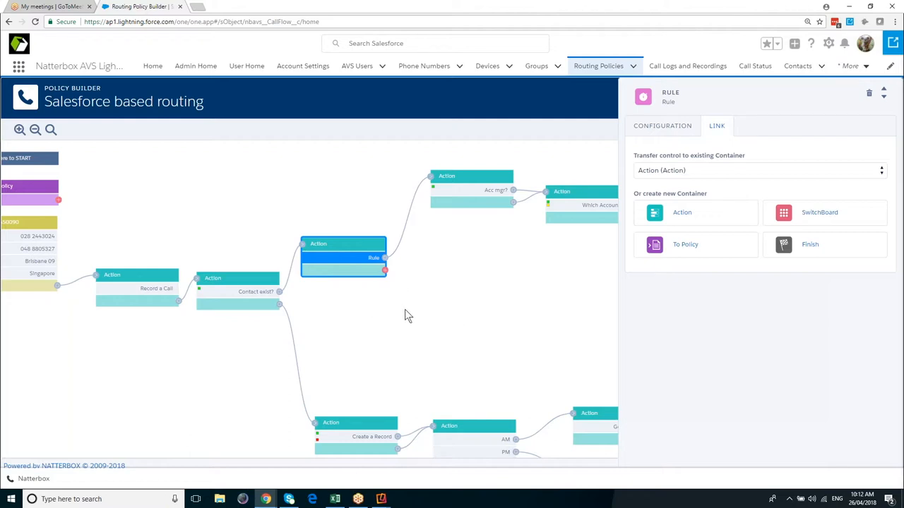
{"action": "mouse_move", "coordinate": [519, 325]}
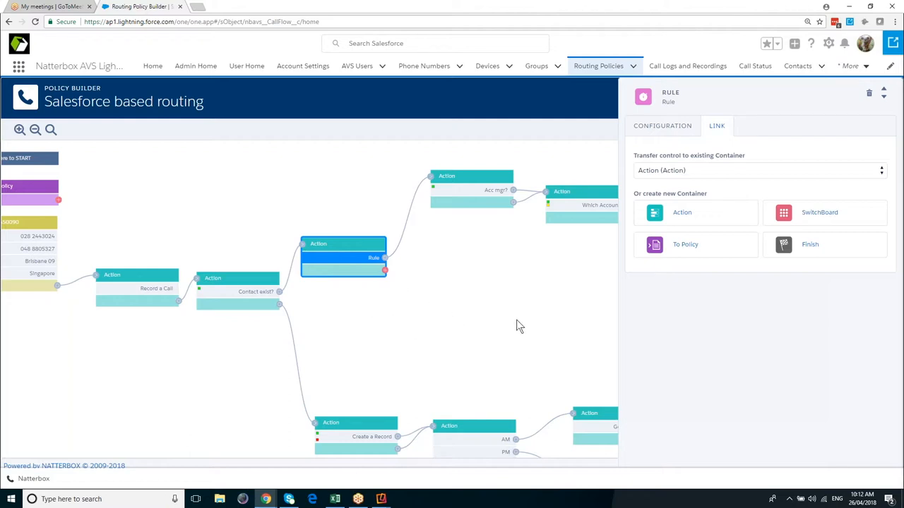
{"action": "mouse_move", "coordinate": [465, 380]}
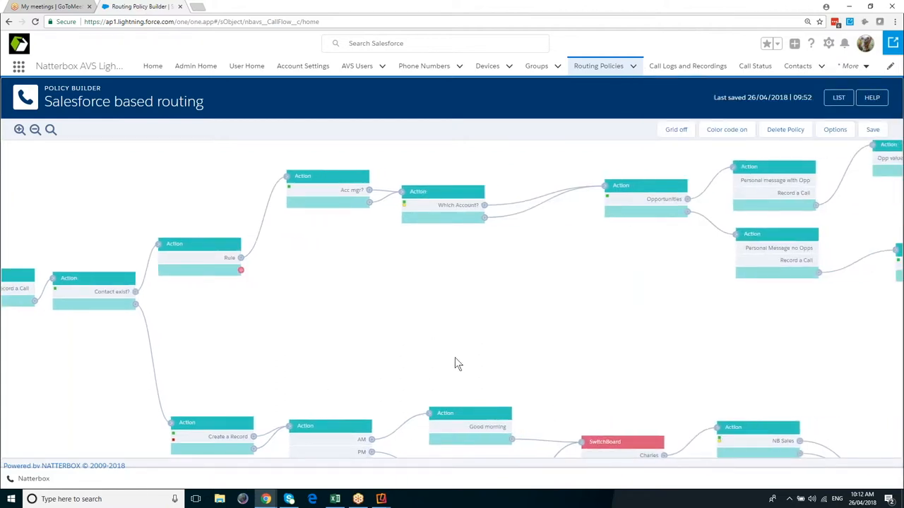
{"action": "mouse_move", "coordinate": [243, 276]}
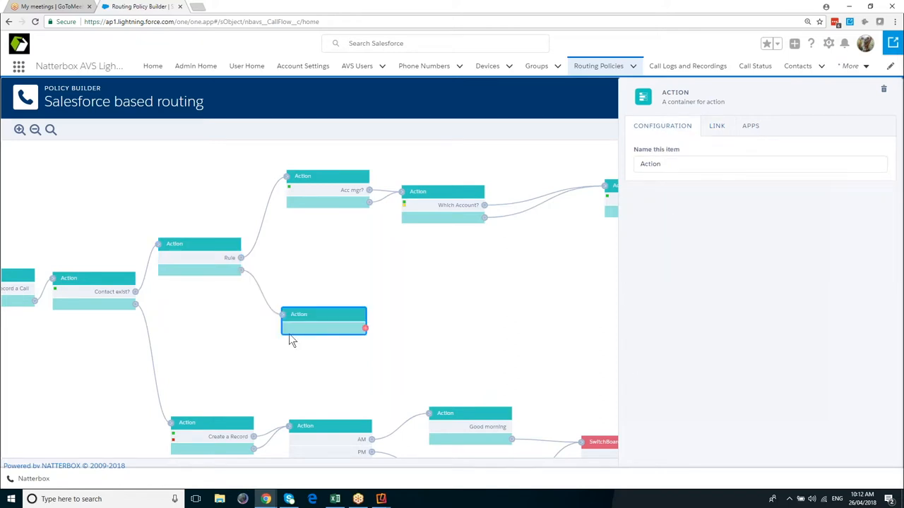
Add a Speak step to the Action, opening with 'Dear' and the contact's FirstName
{"action": "left_click_drag", "start_coordinate": [323, 324], "coordinate": [336, 313]}
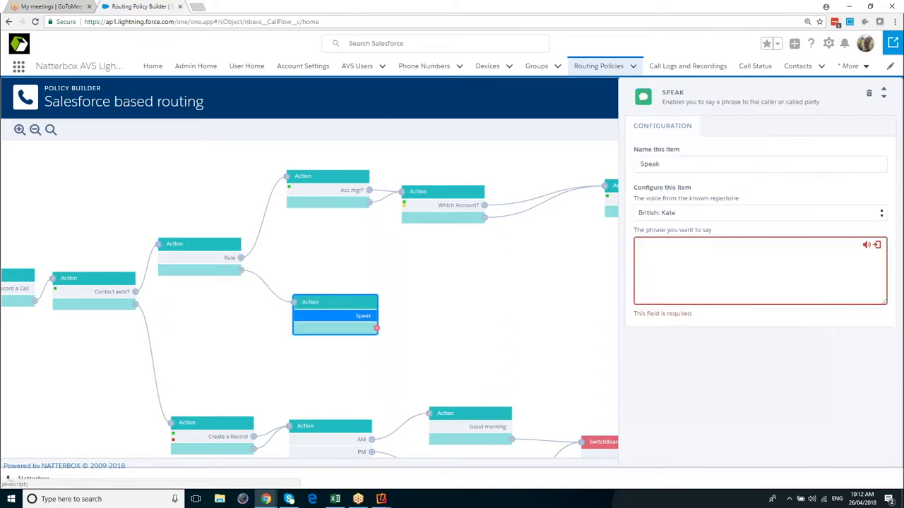
{"action": "type", "text": "Dear"}
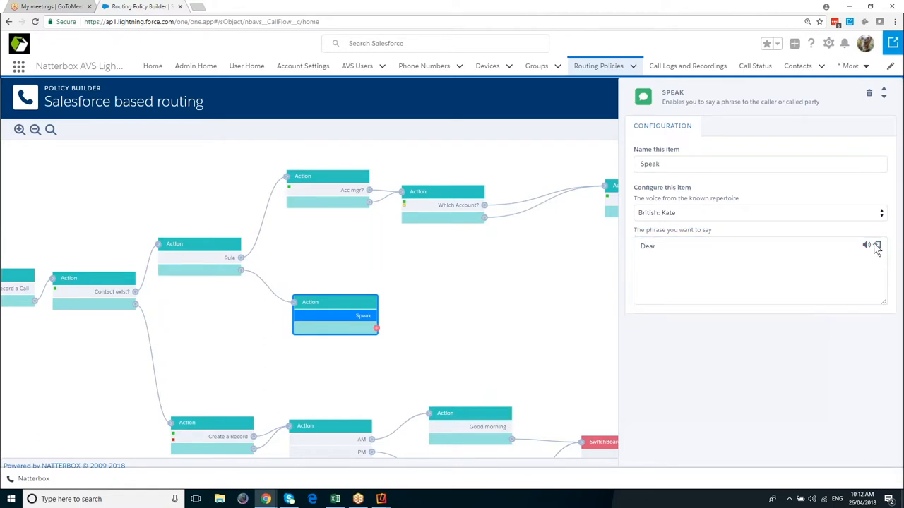
{"action": "left_click", "coordinate": [875, 244]}
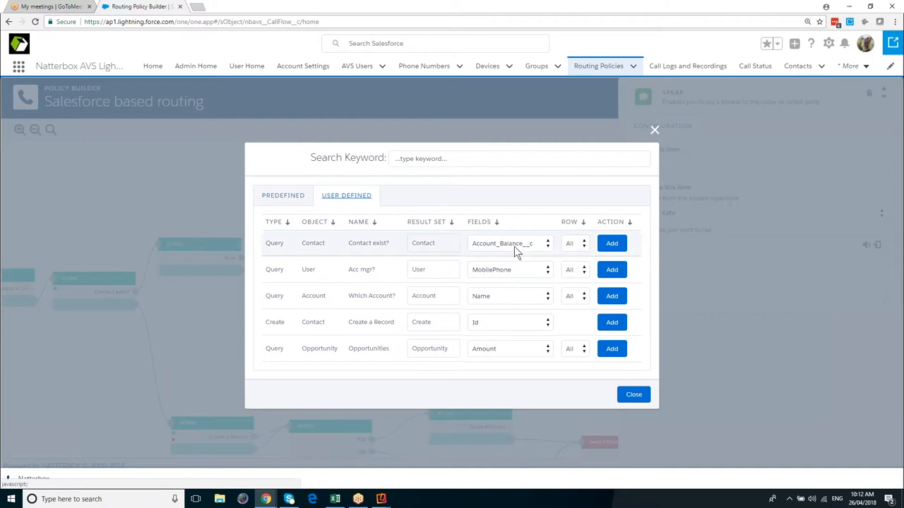
{"action": "left_click", "coordinate": [508, 243]}
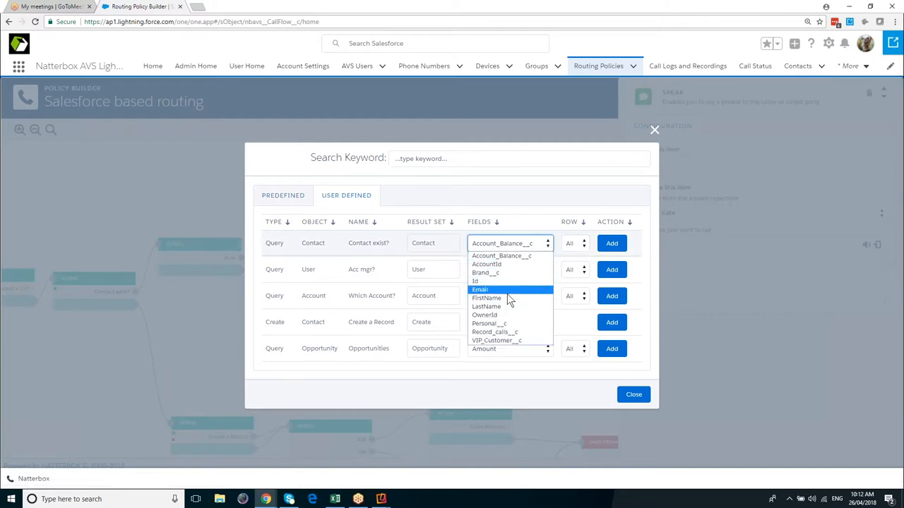
{"action": "left_click", "coordinate": [633, 394]}
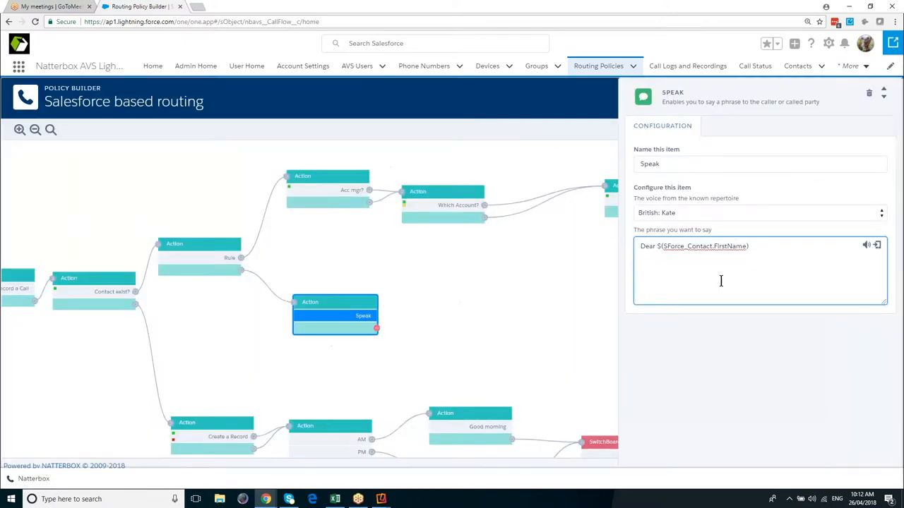
Complete the phrase: account overdue, transferring to accounts department, please hold
{"action": "type", "text": "..."}
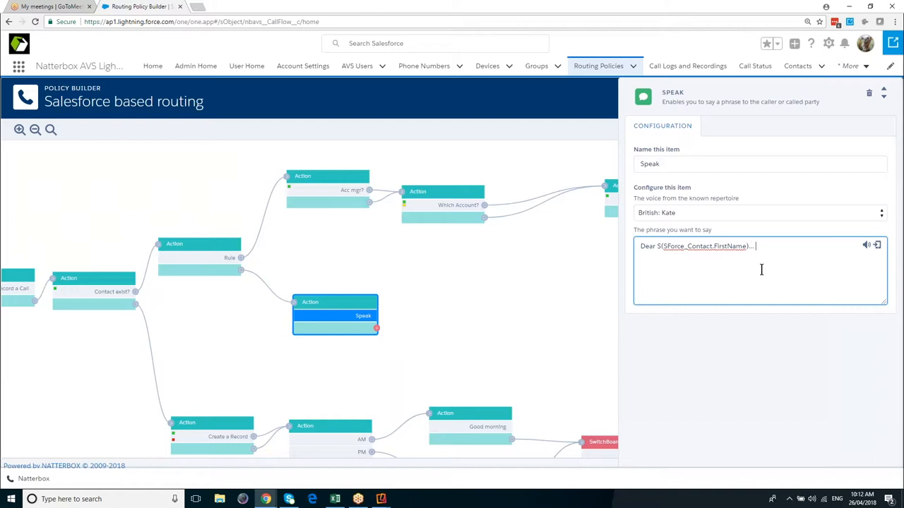
{"action": "type", "text": "your account is O"}
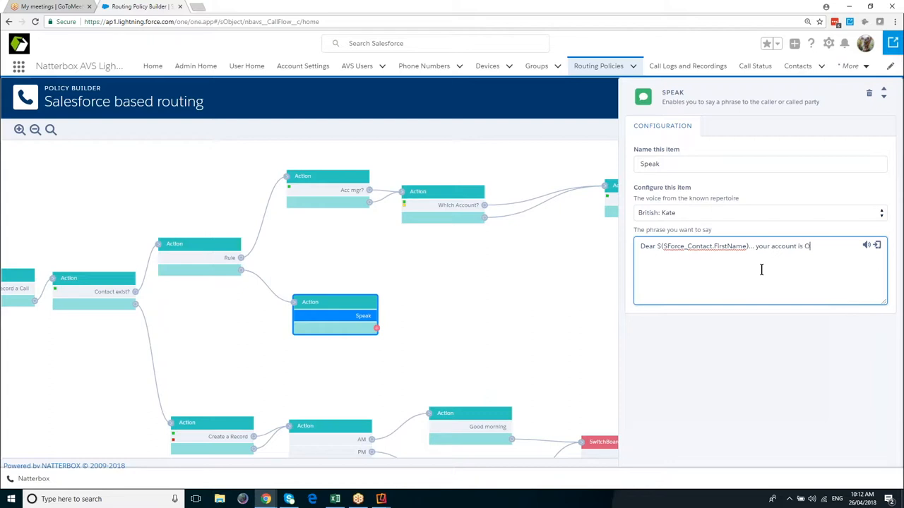
{"action": "type", "text": "verdue"}
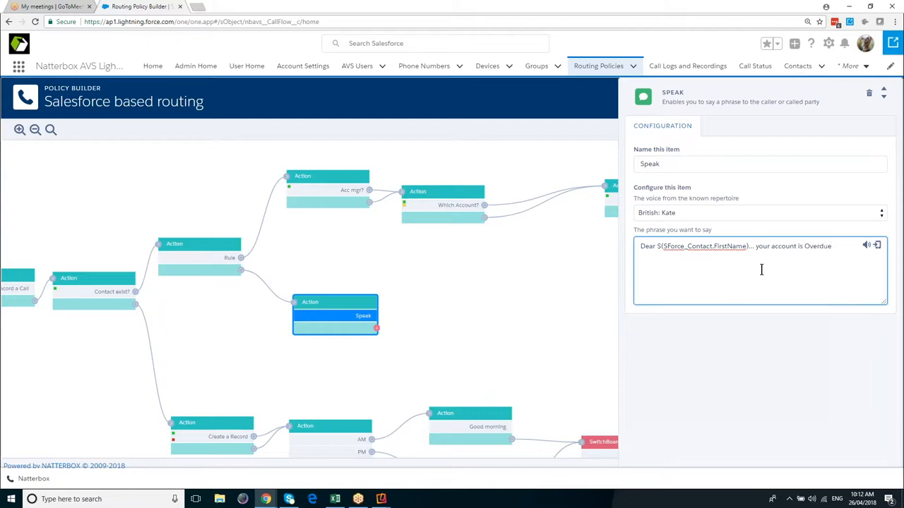
{"action": "type", "text": "therefore you will be transferred to the a"}
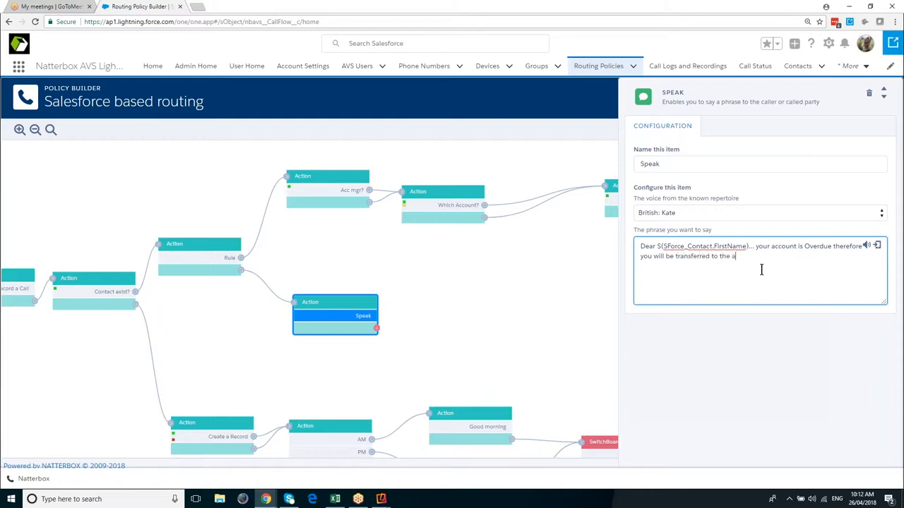
{"action": "type", "text": "ccounts d"}
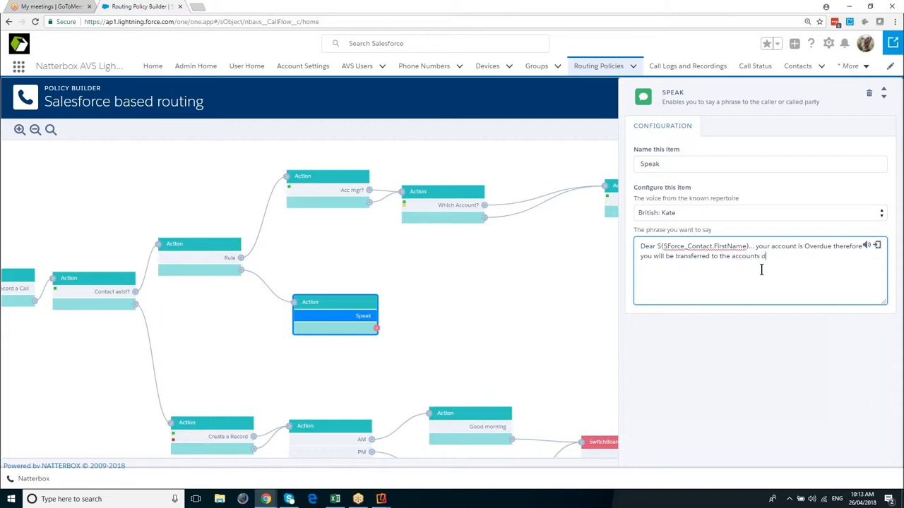
{"action": "type", "text": "epartment"}
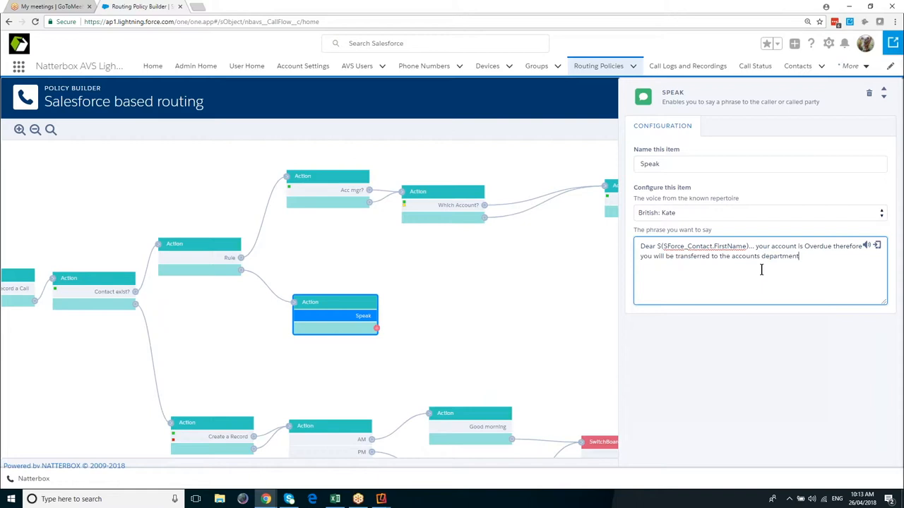
{"action": "type", "text": "Please"}
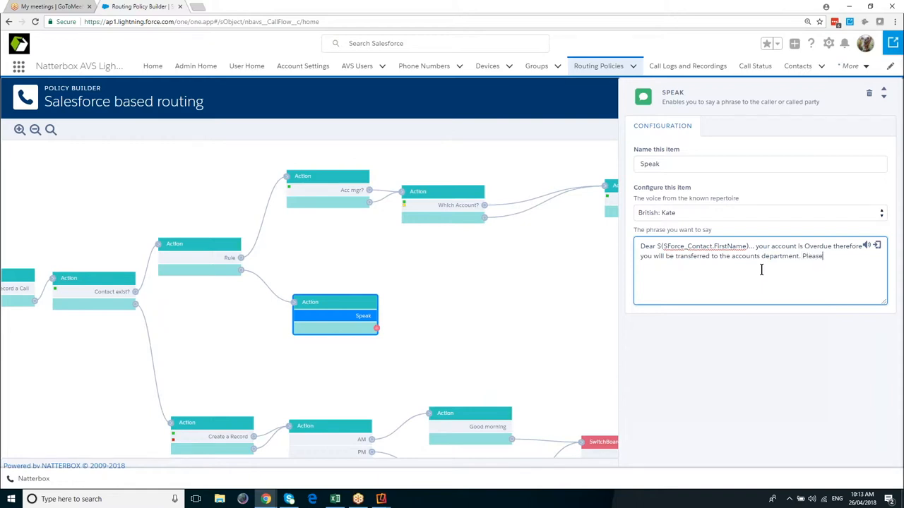
{"action": "type", "text": "hold"}
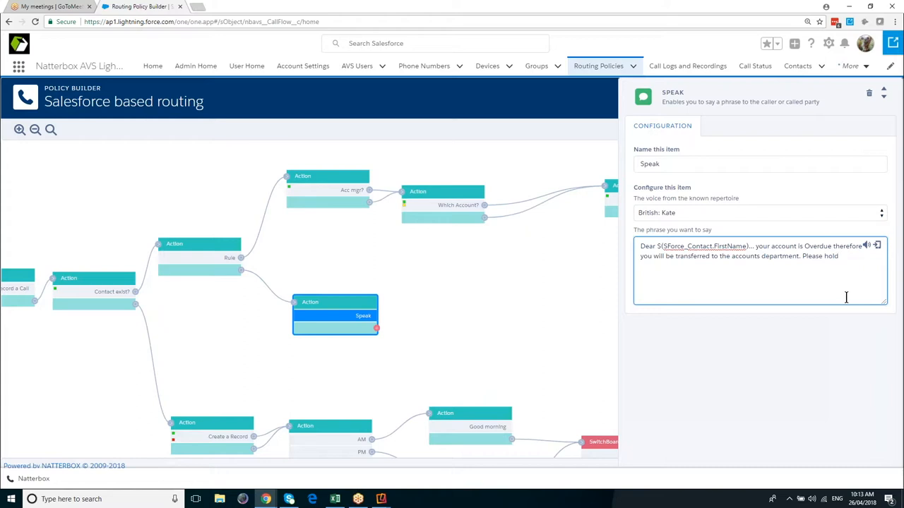
{"action": "mouse_move", "coordinate": [552, 284]}
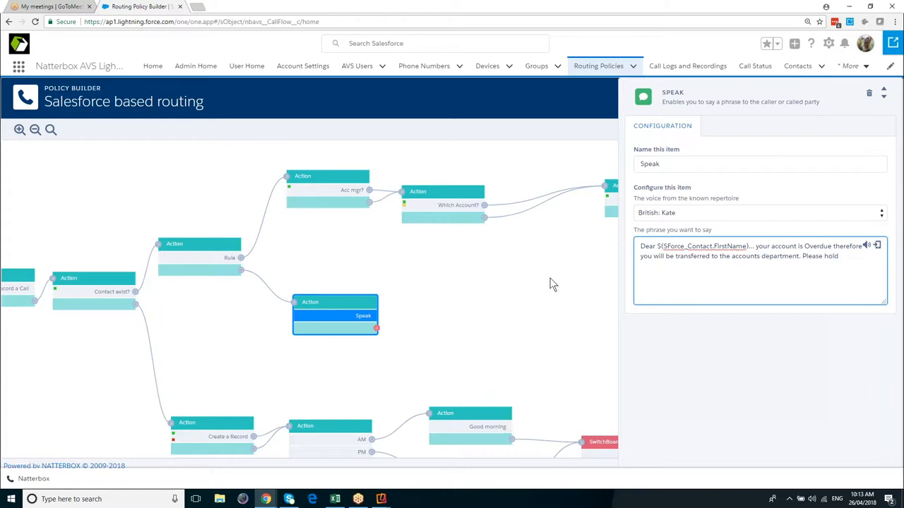
{"action": "left_click", "coordinate": [759, 212]}
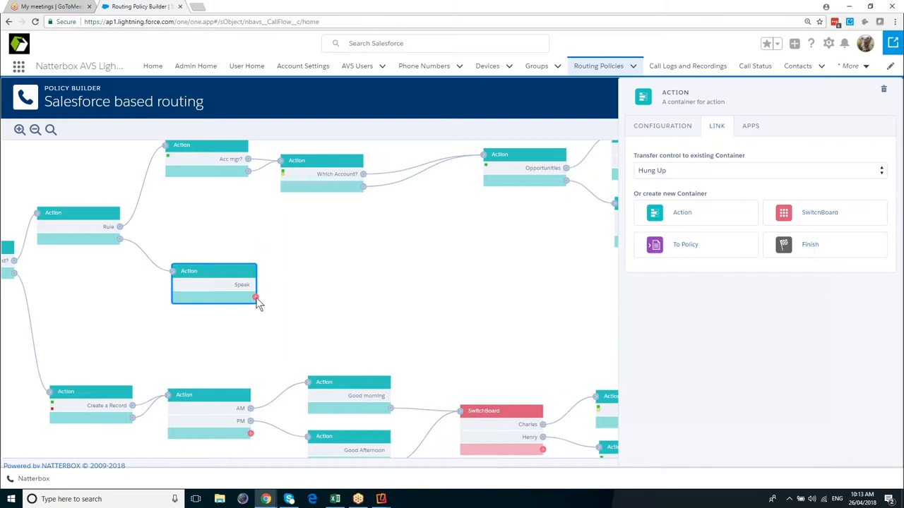
Add a Call Queue using the Accounts group after Speak and connect it to Finish
{"action": "left_click", "coordinate": [682, 212]}
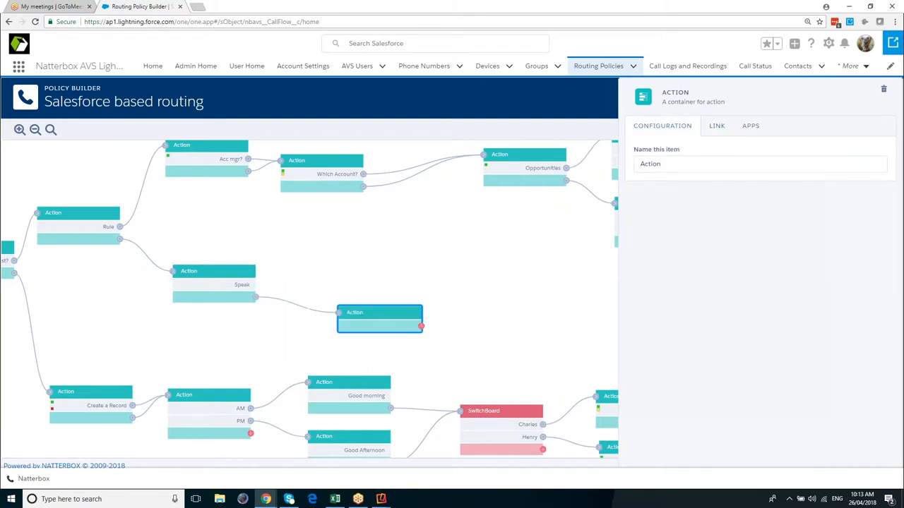
{"action": "left_click", "coordinate": [750, 126]}
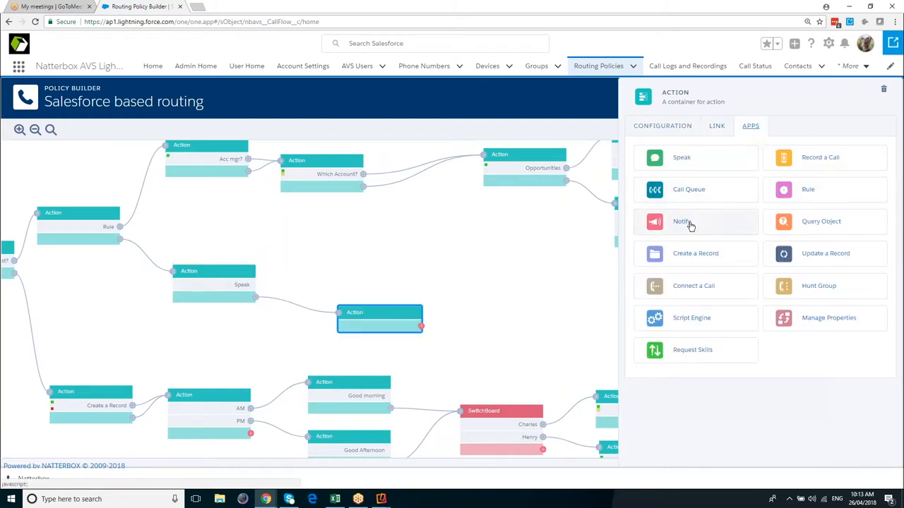
{"action": "left_click", "coordinate": [688, 189]}
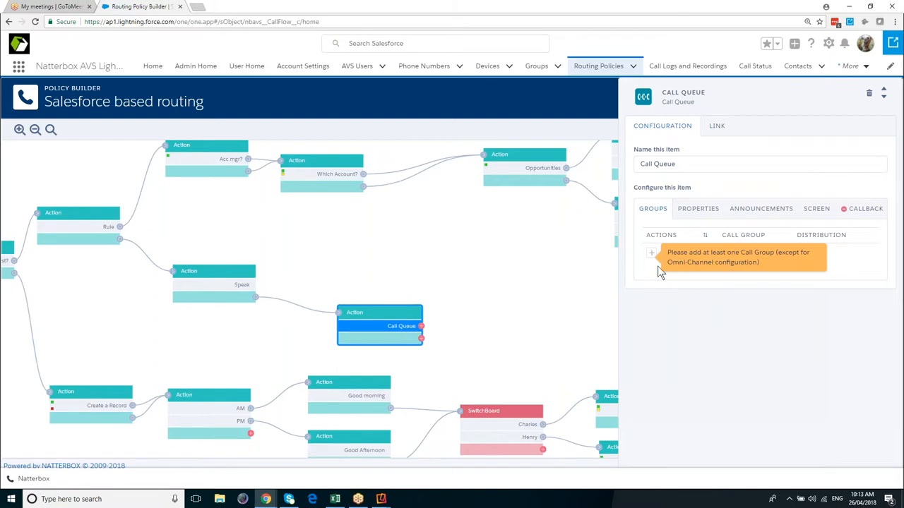
{"action": "left_click", "coordinate": [651, 252]}
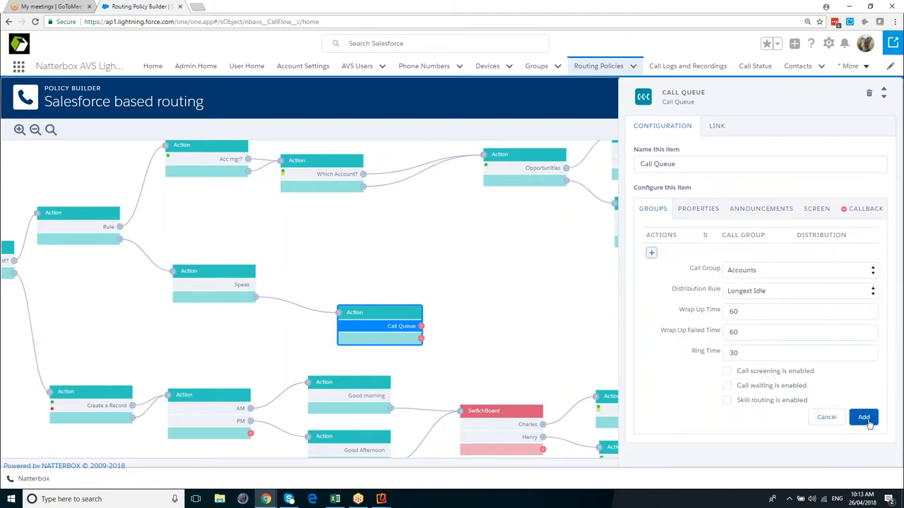
{"action": "left_click", "coordinate": [863, 416]}
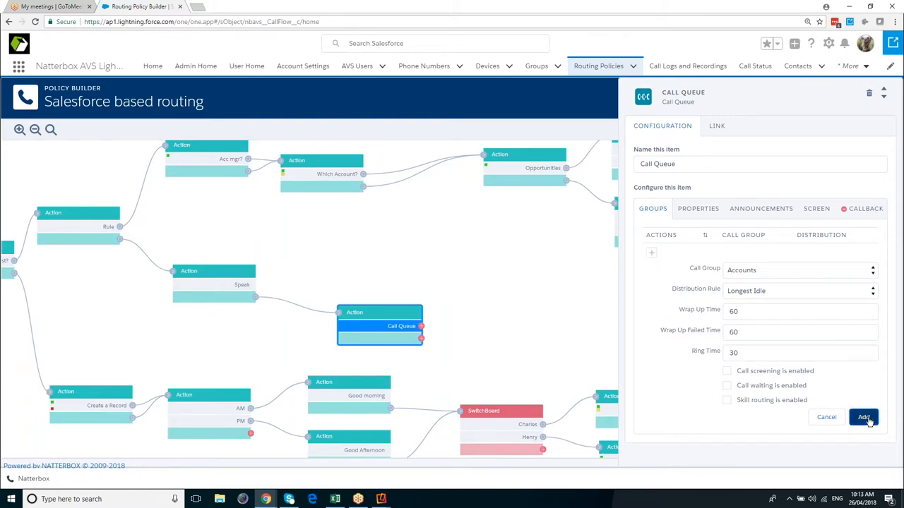
{"action": "left_click", "coordinate": [863, 417]}
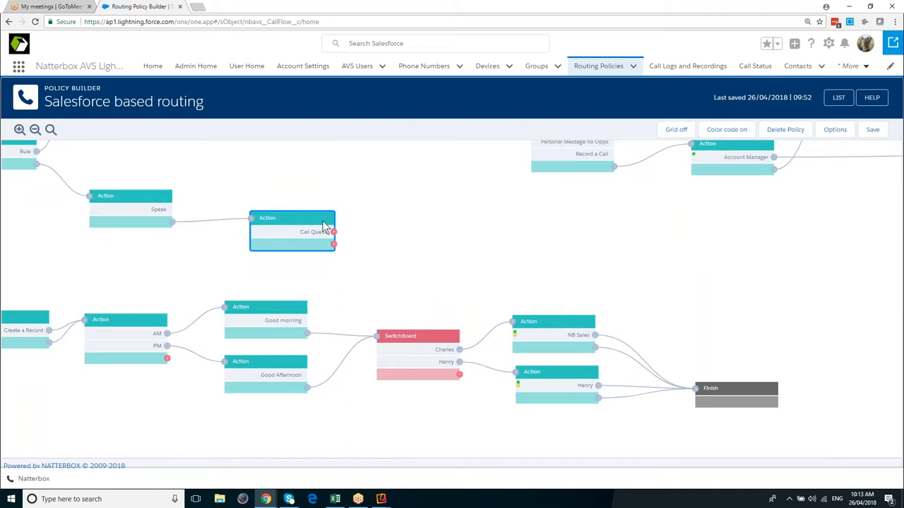
{"action": "left_click_drag", "start_coordinate": [314, 232], "coordinate": [322, 225]}
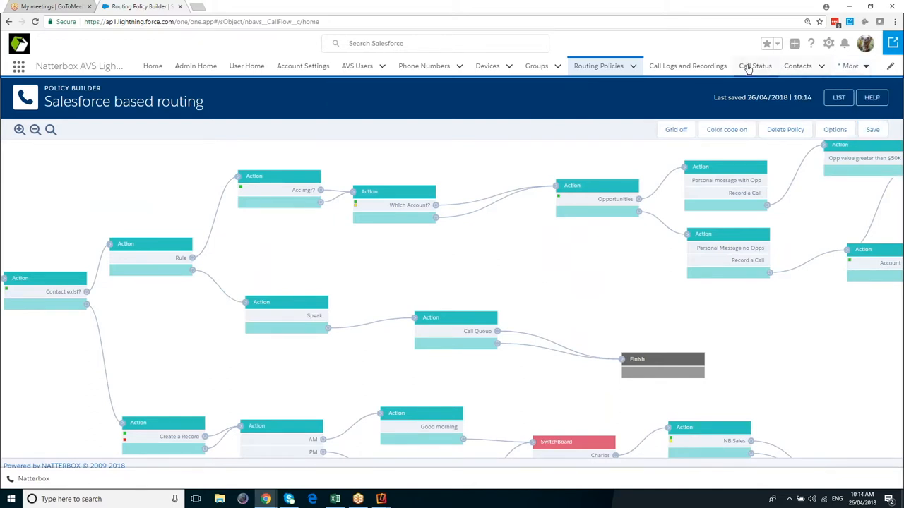
{"action": "left_click", "coordinate": [797, 65]}
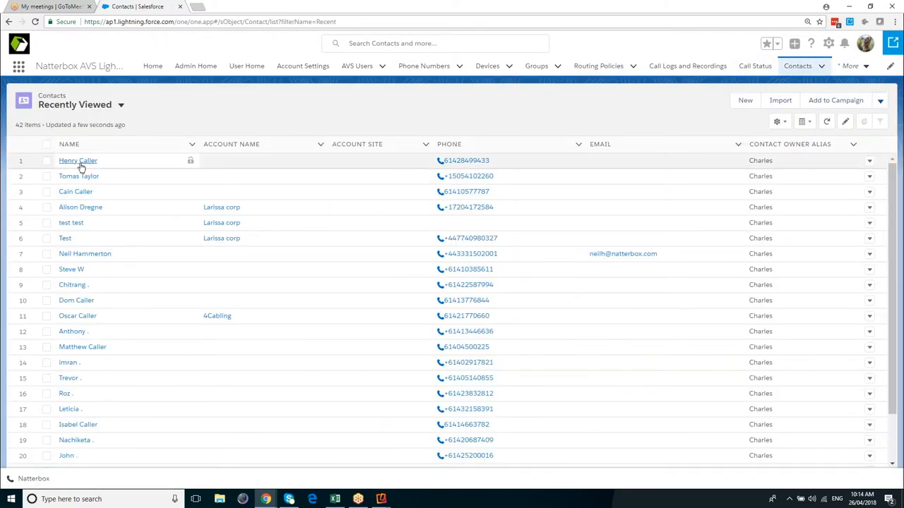
{"action": "left_click", "coordinate": [77, 160]}
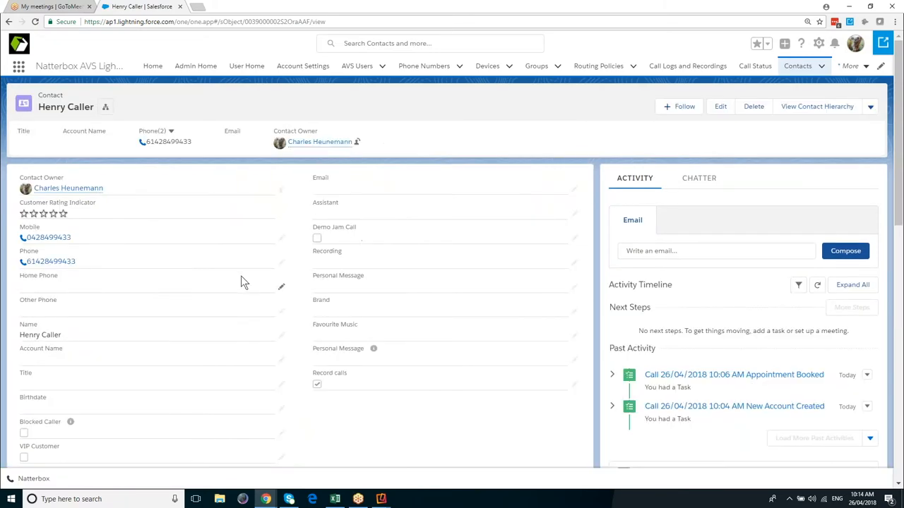
{"action": "scroll", "scroll_direction": "down", "scroll_amount": 3}
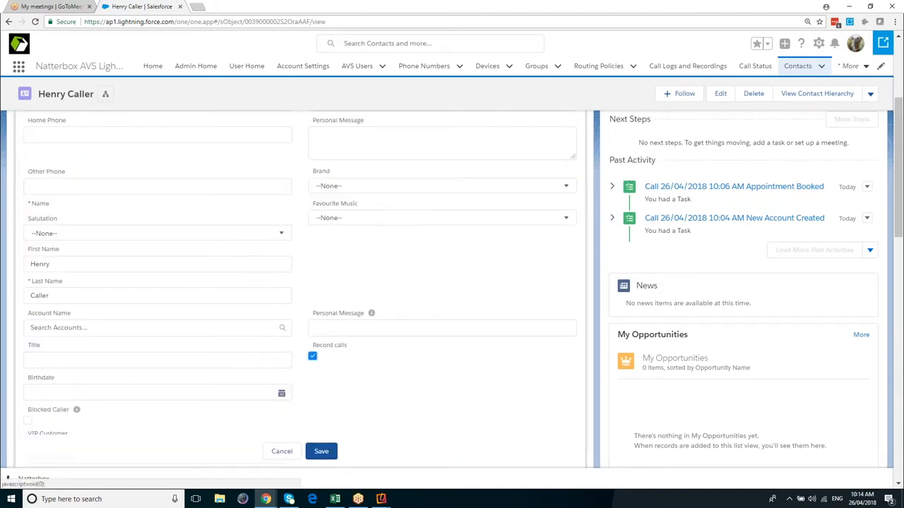
{"action": "scroll", "scroll_direction": "down", "scroll_amount": 3}
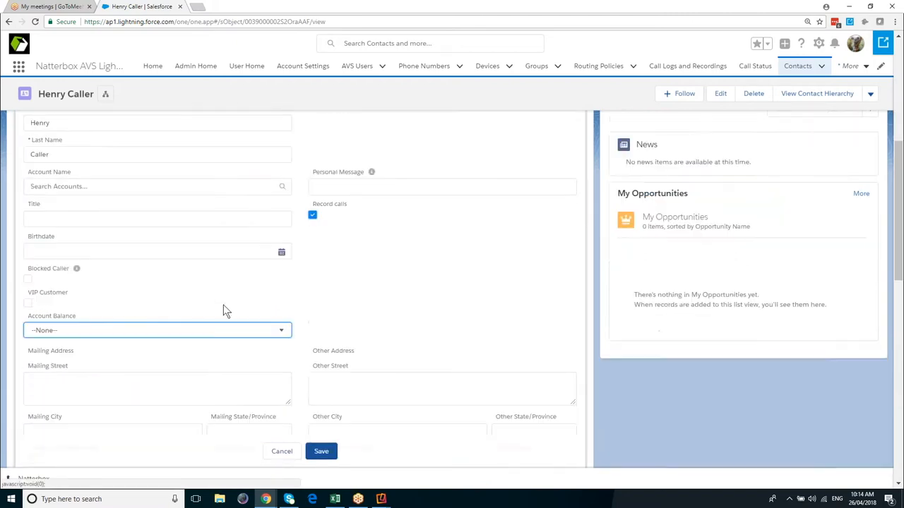
{"action": "left_click", "coordinate": [156, 330]}
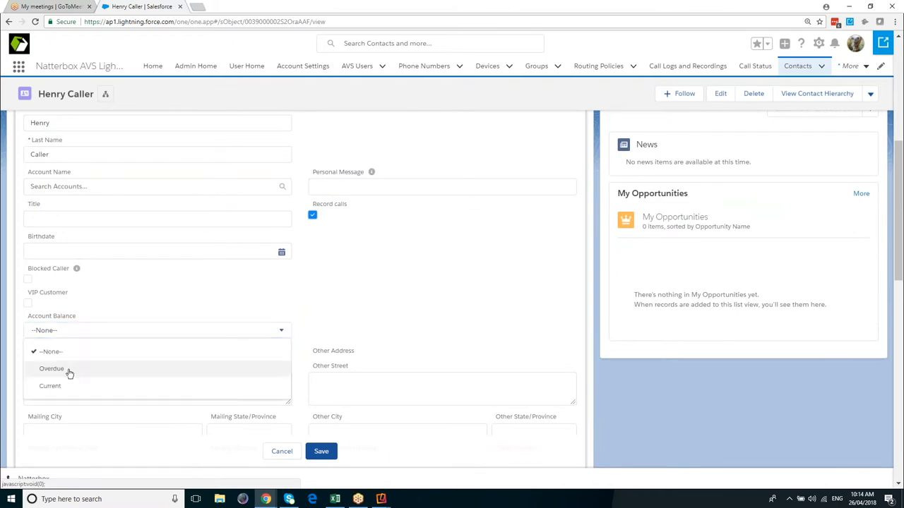
{"action": "left_click", "coordinate": [49, 386]}
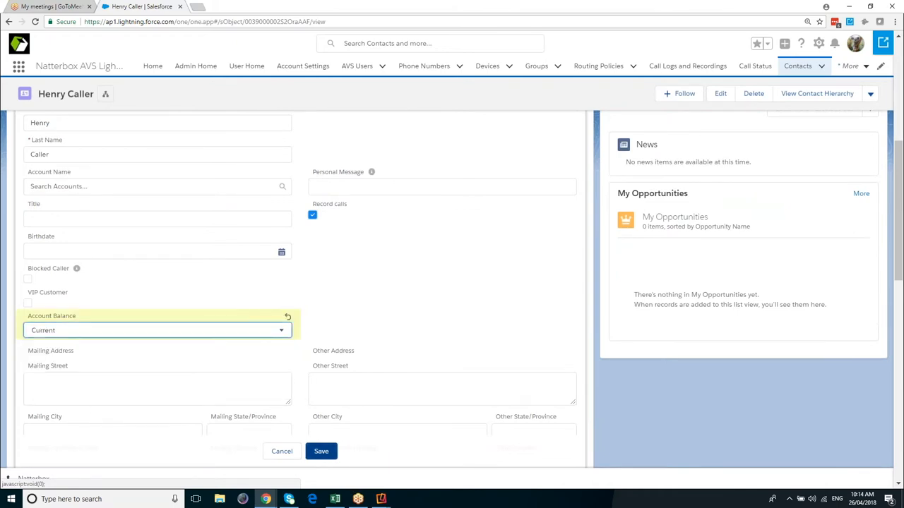
{"action": "left_click", "coordinate": [320, 451]}
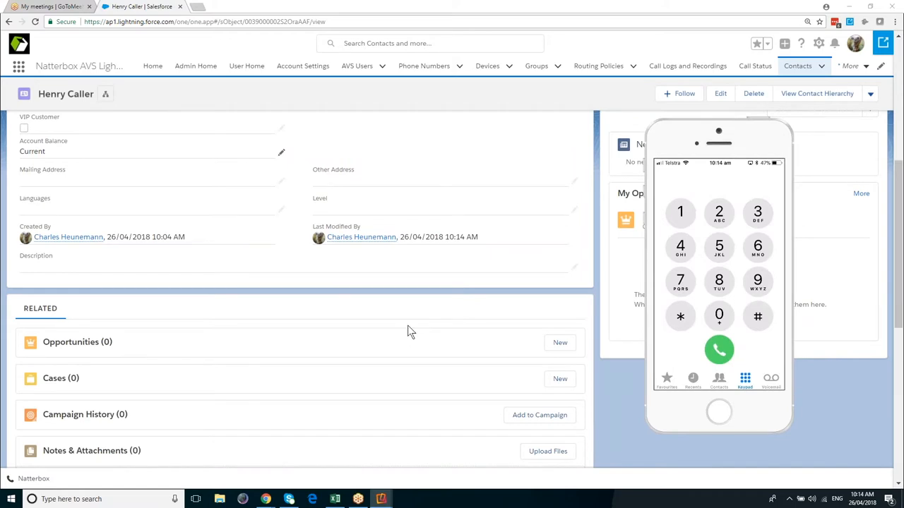
Place and end a test call to the policy number, then dismiss the softphone panel
{"action": "left_click", "coordinate": [718, 350]}
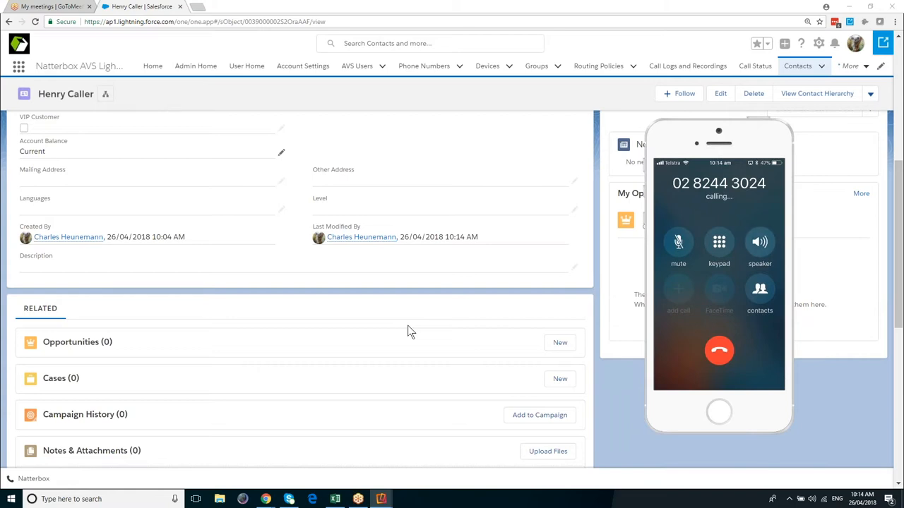
{"action": "left_click", "coordinate": [760, 242]}
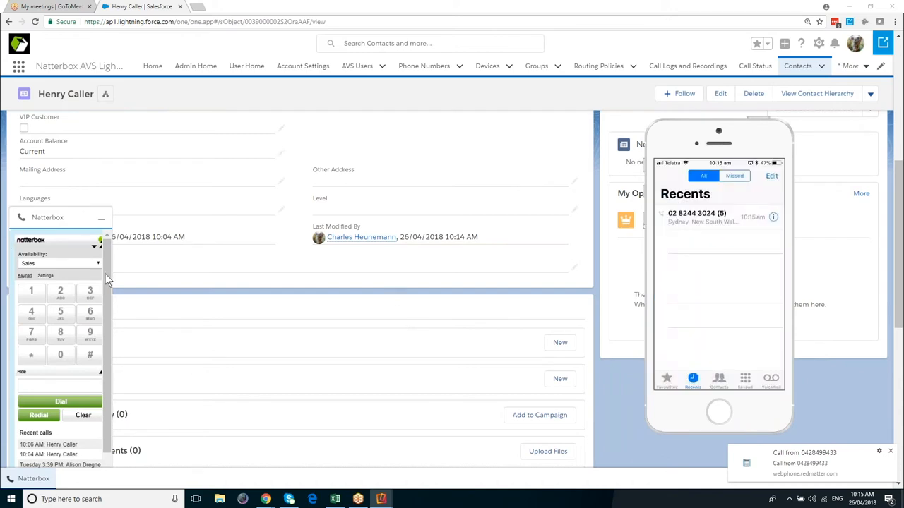
{"action": "left_click", "coordinate": [101, 218]}
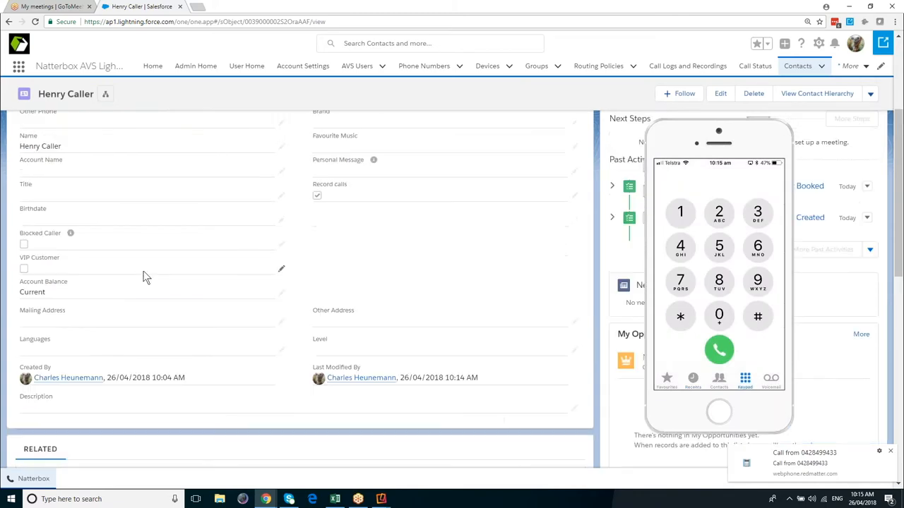
{"action": "left_click", "coordinate": [720, 93]}
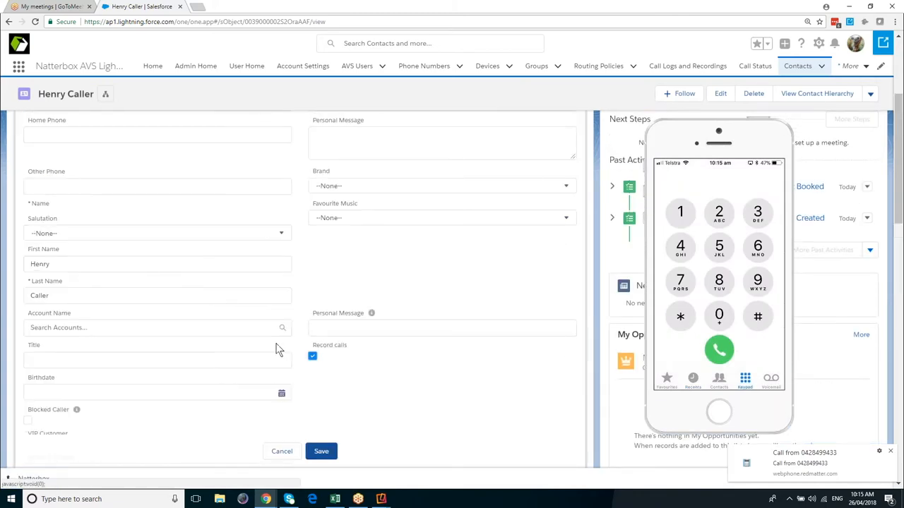
{"action": "left_click", "coordinate": [155, 331]}
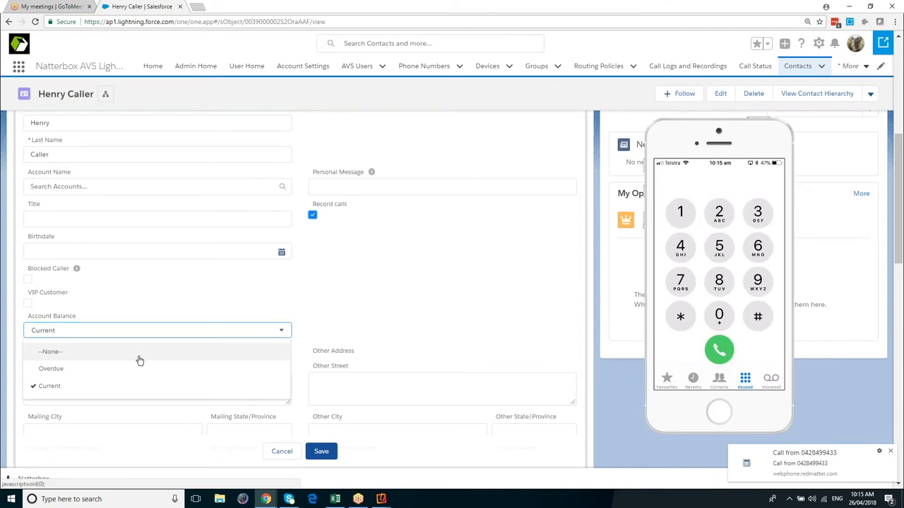
{"action": "left_click", "coordinate": [51, 368]}
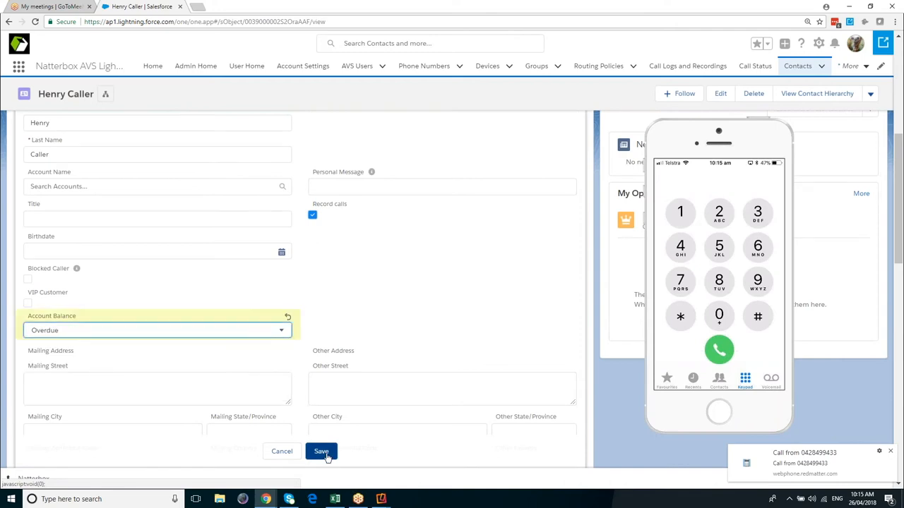
{"action": "left_click", "coordinate": [320, 451]}
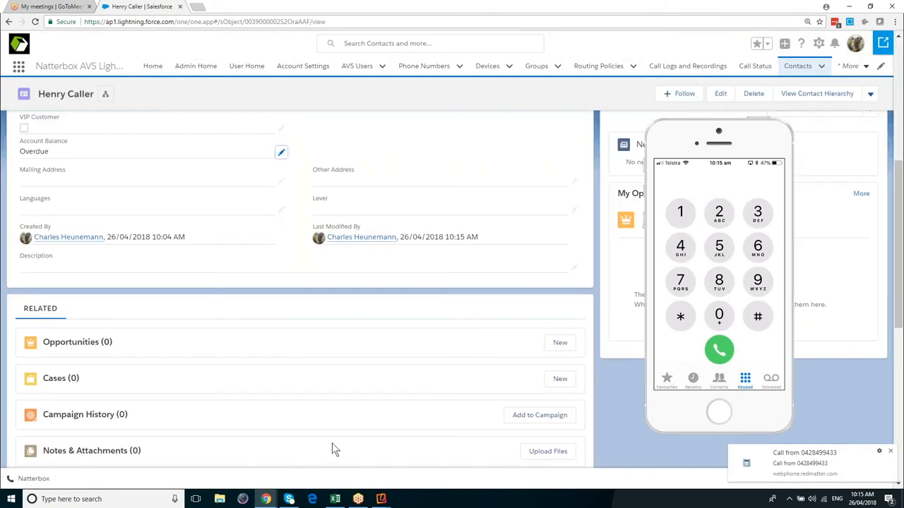
{"action": "mouse_move", "coordinate": [328, 360]}
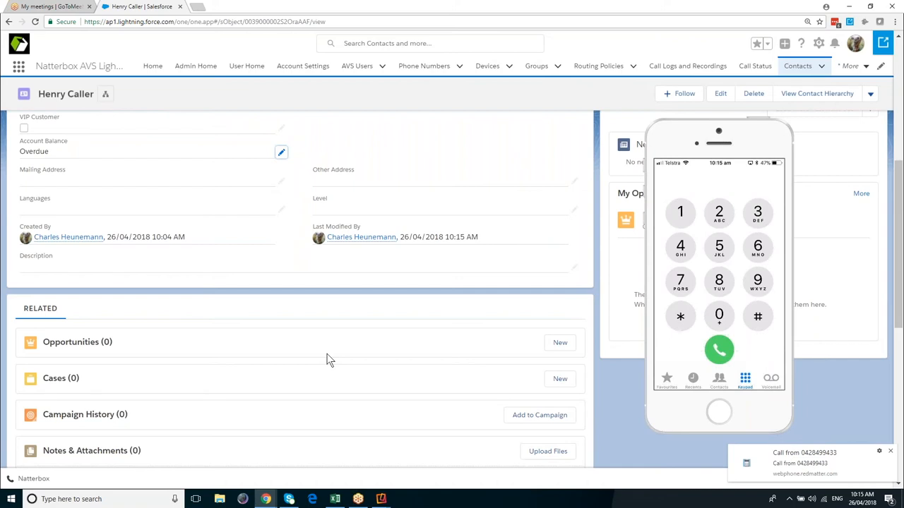
{"action": "left_click", "coordinate": [693, 379]}
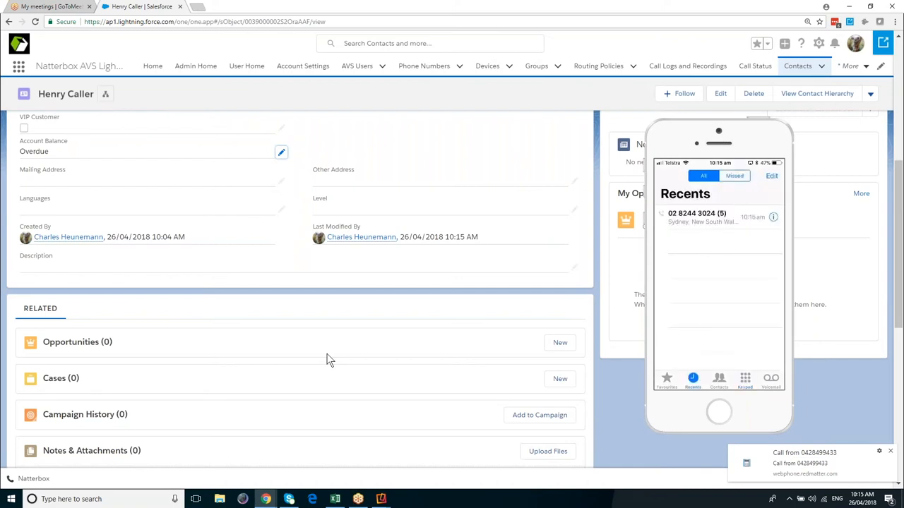
{"action": "left_click", "coordinate": [697, 217]}
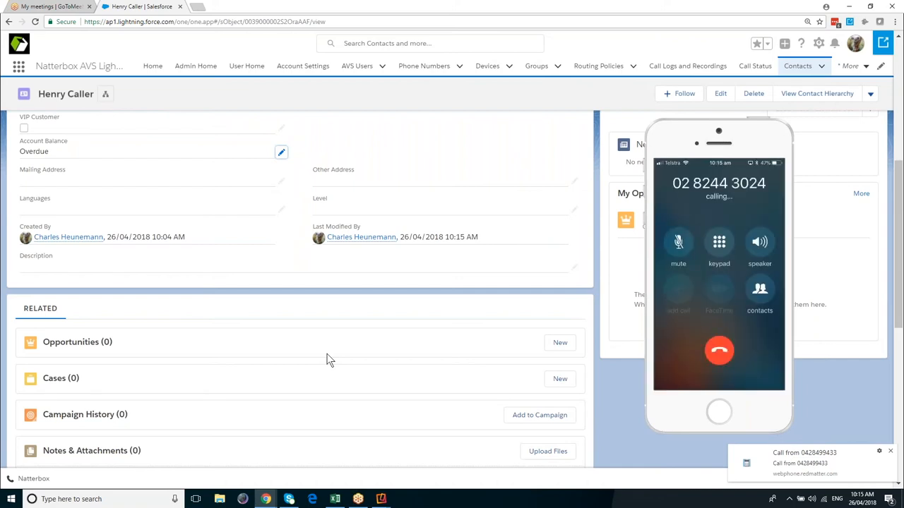
{"action": "left_click", "coordinate": [760, 242]}
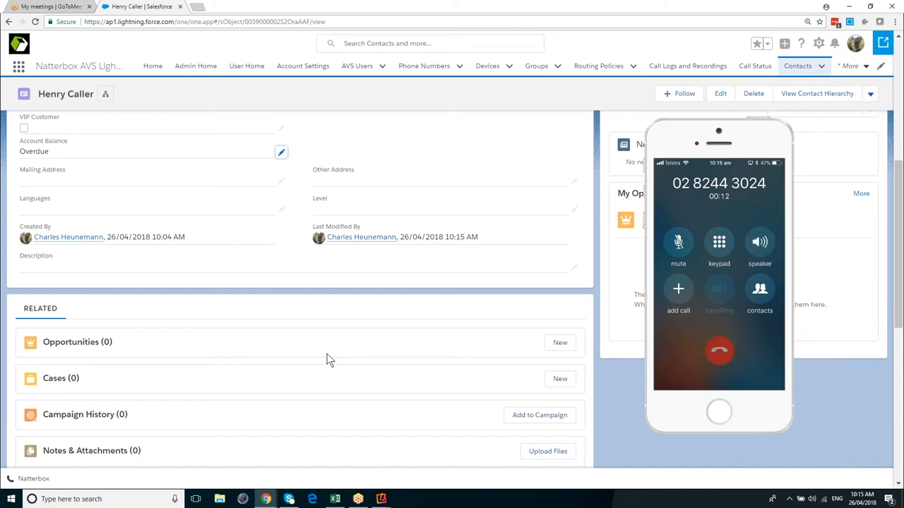
{"action": "left_click", "coordinate": [719, 351]}
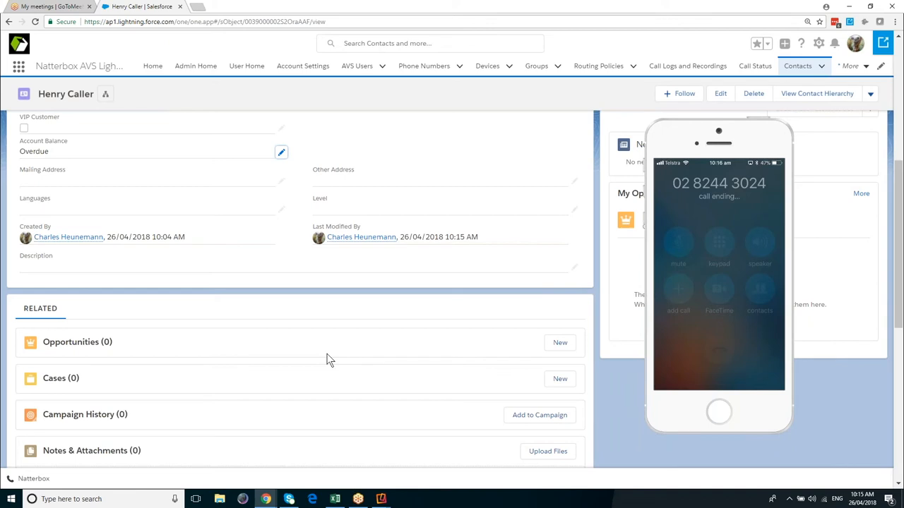